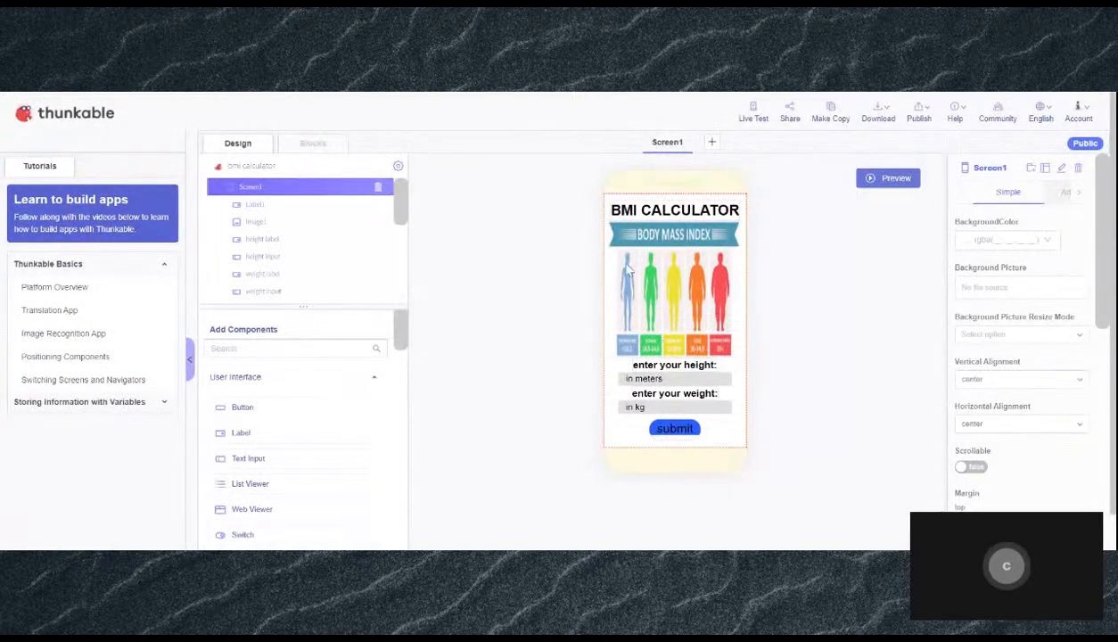
mouse_move(716, 364)
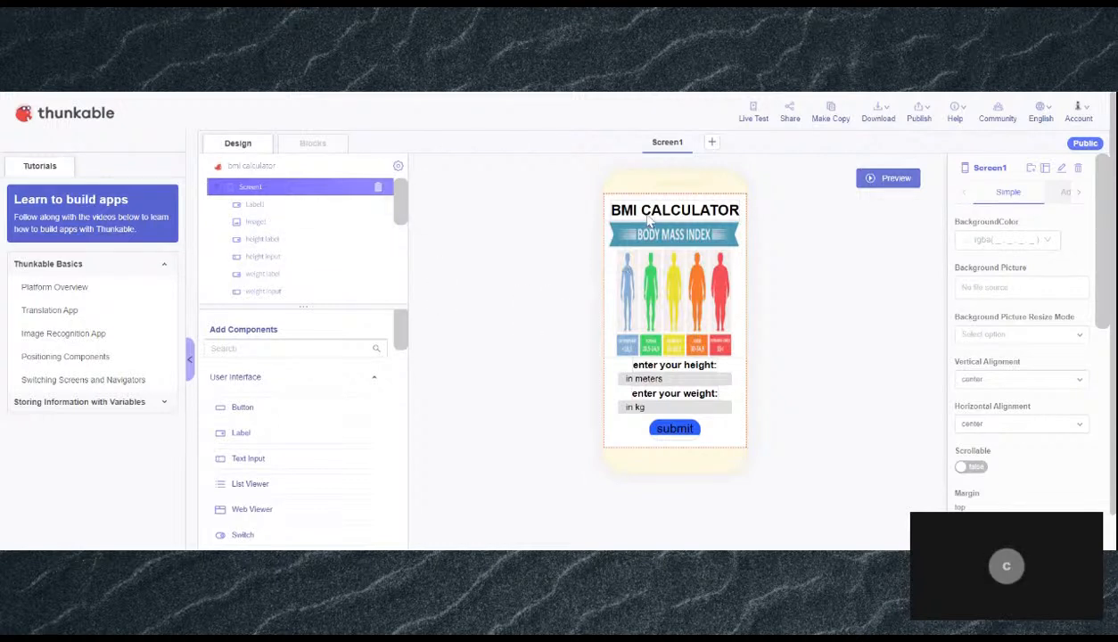
mouse_move(597, 241)
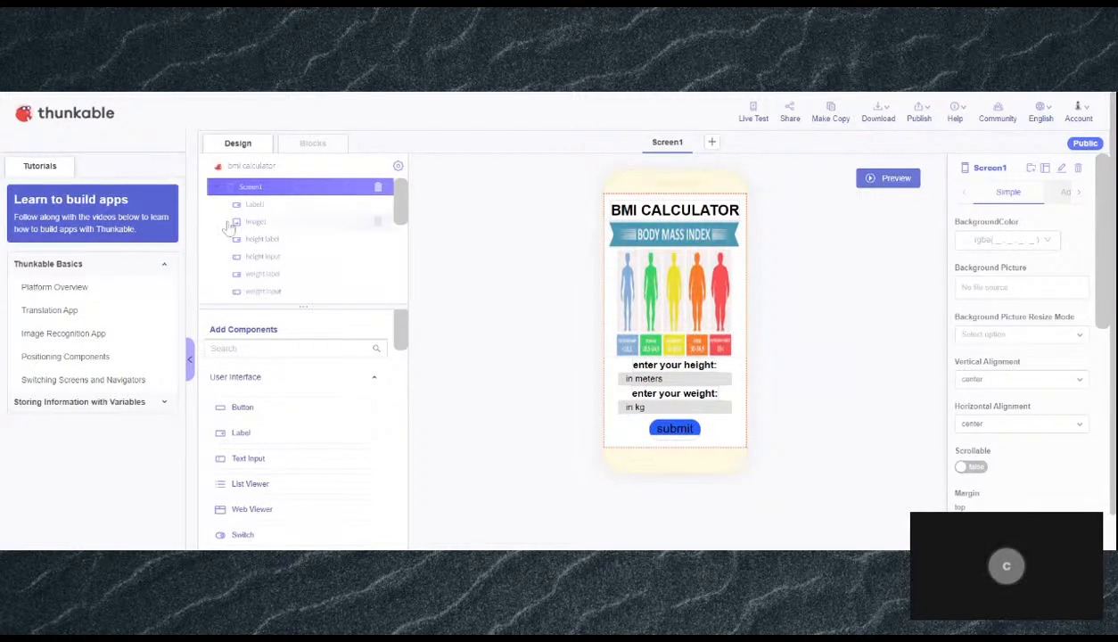
mouse_move(278, 221)
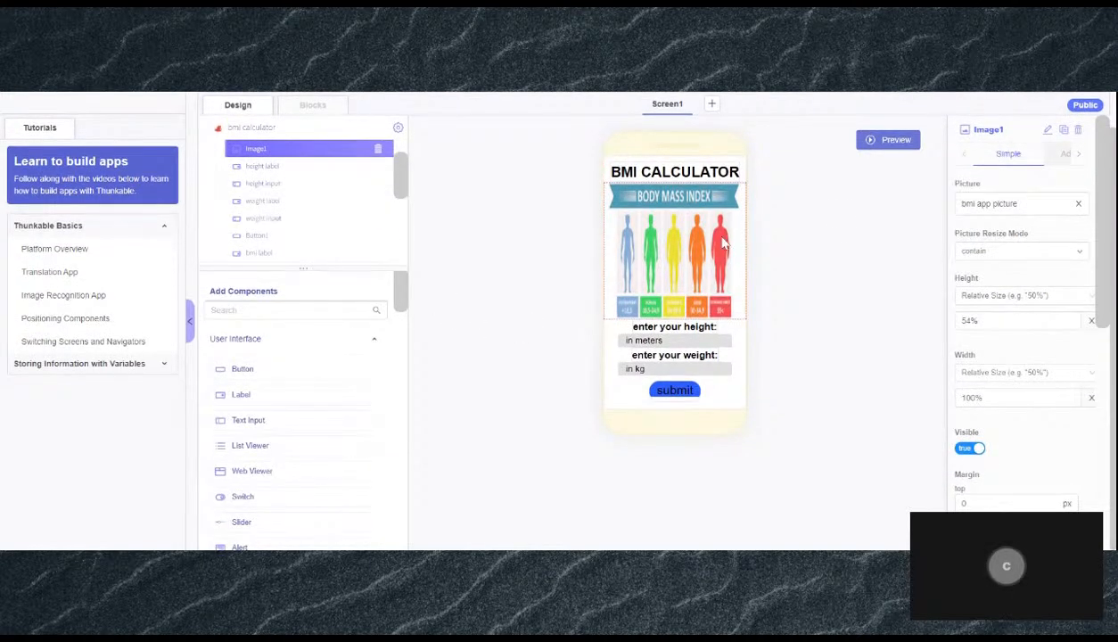
mouse_move(935, 385)
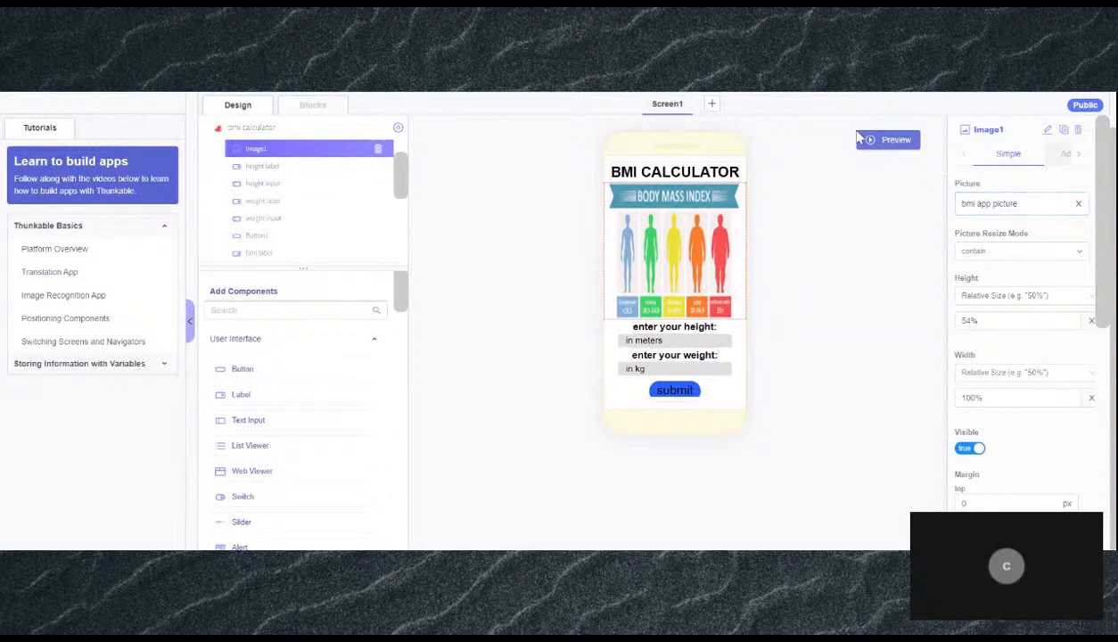
mouse_move(906, 388)
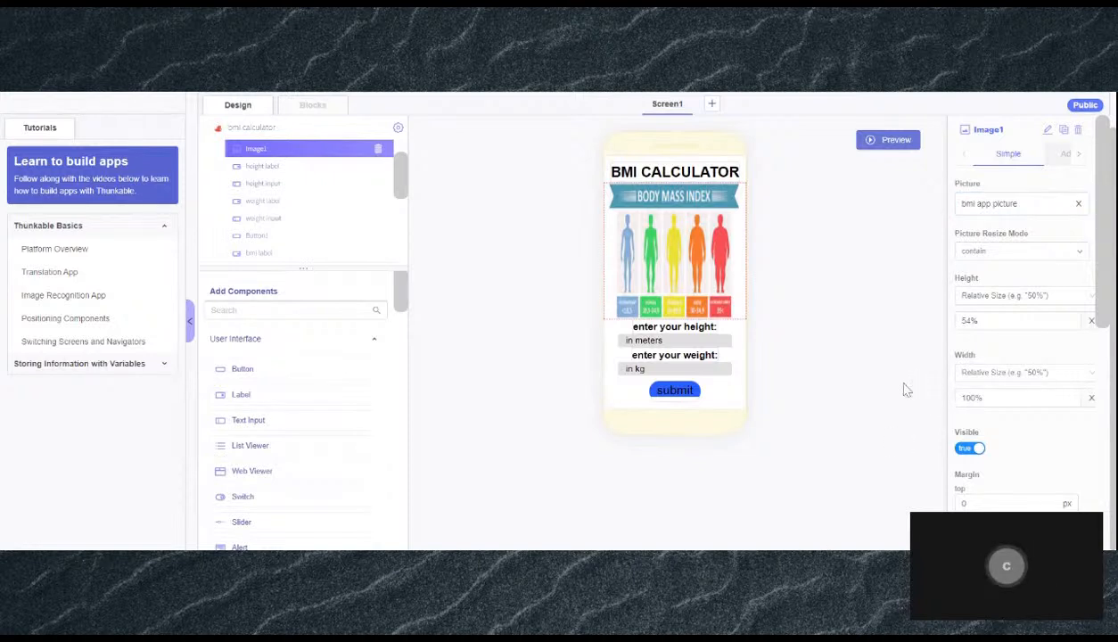
mouse_move(639, 402)
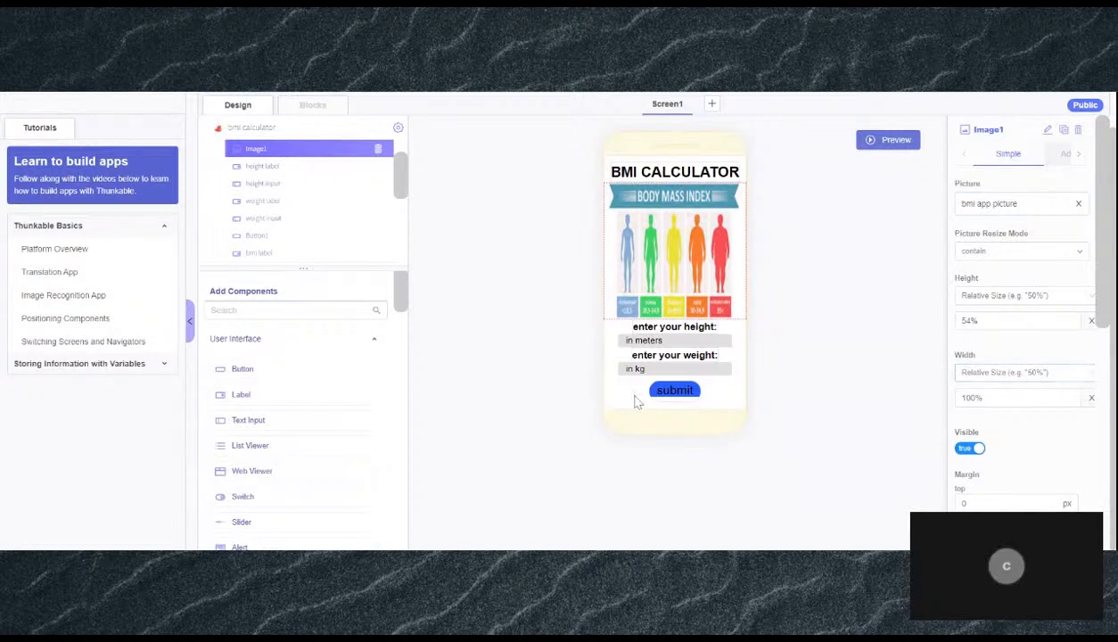
mouse_move(980, 286)
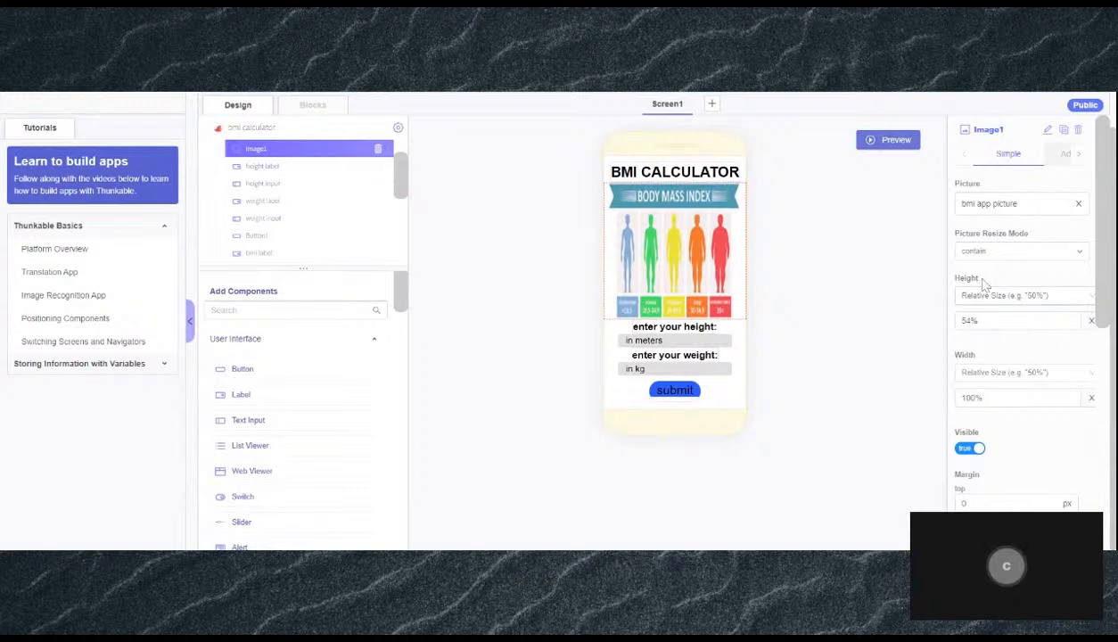
mouse_move(977, 243)
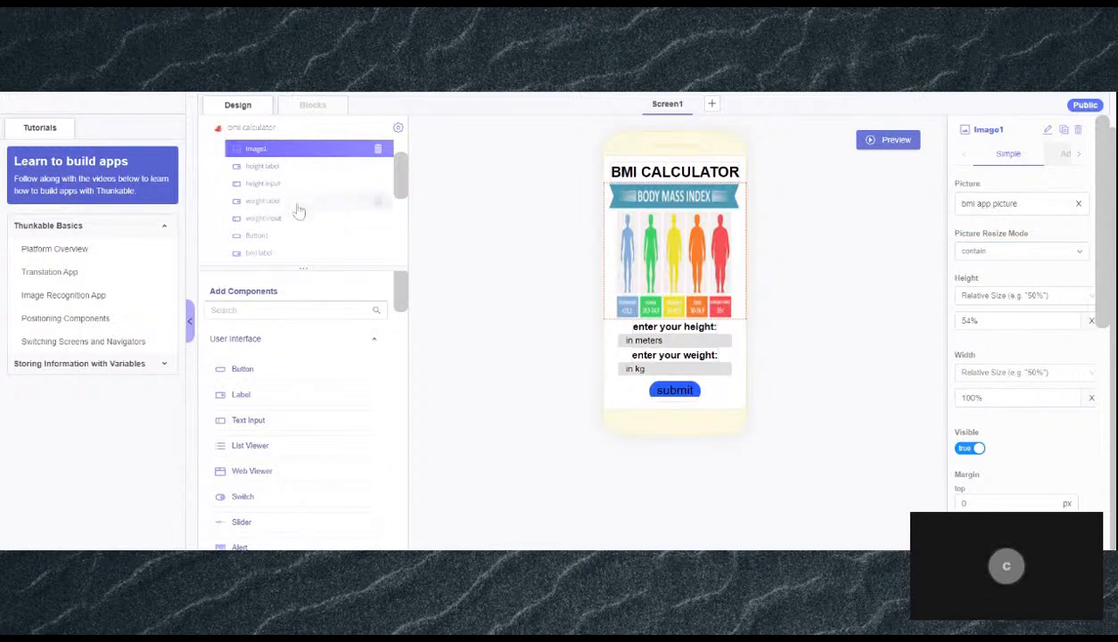
mouse_move(319, 224)
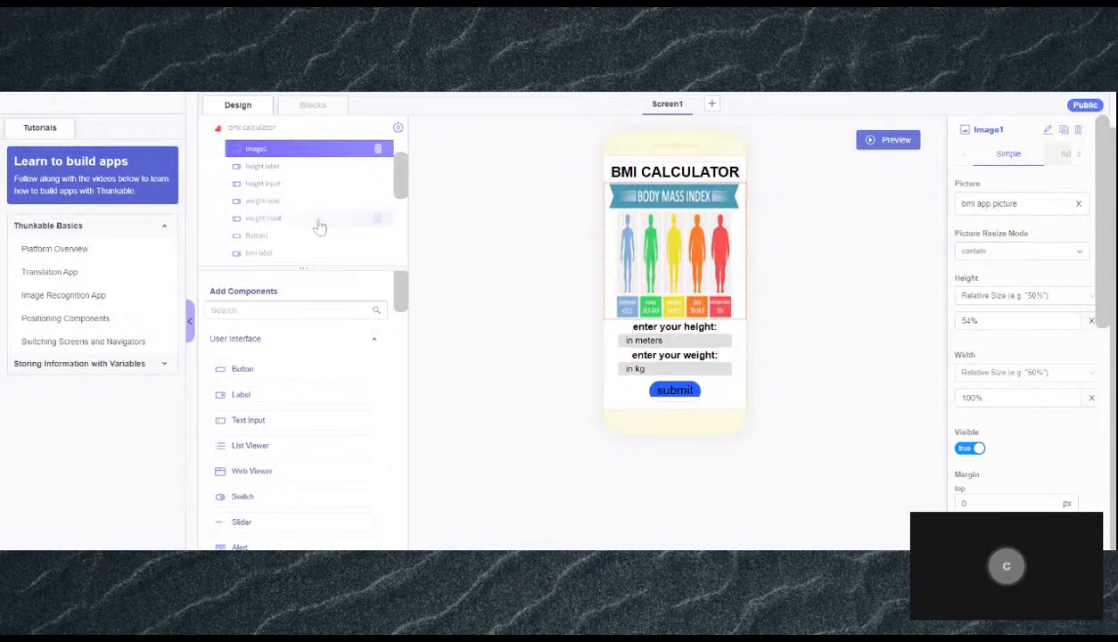
- Inspect the weight input's settings, then the height input's hint, size and spacing properties
scroll("down", 3)
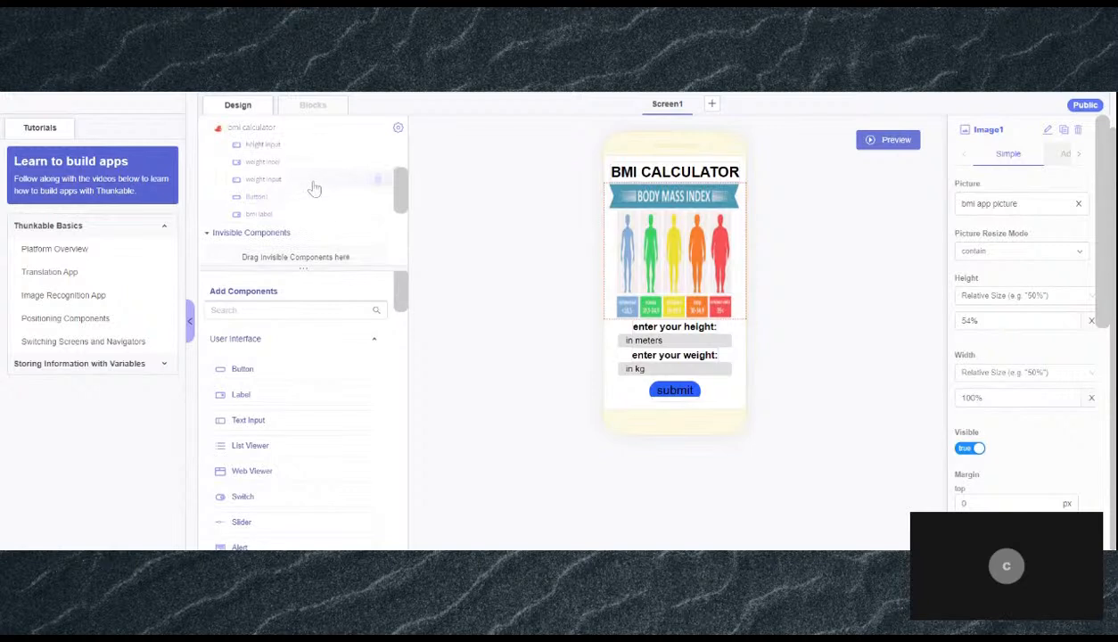
left_click(262, 178)
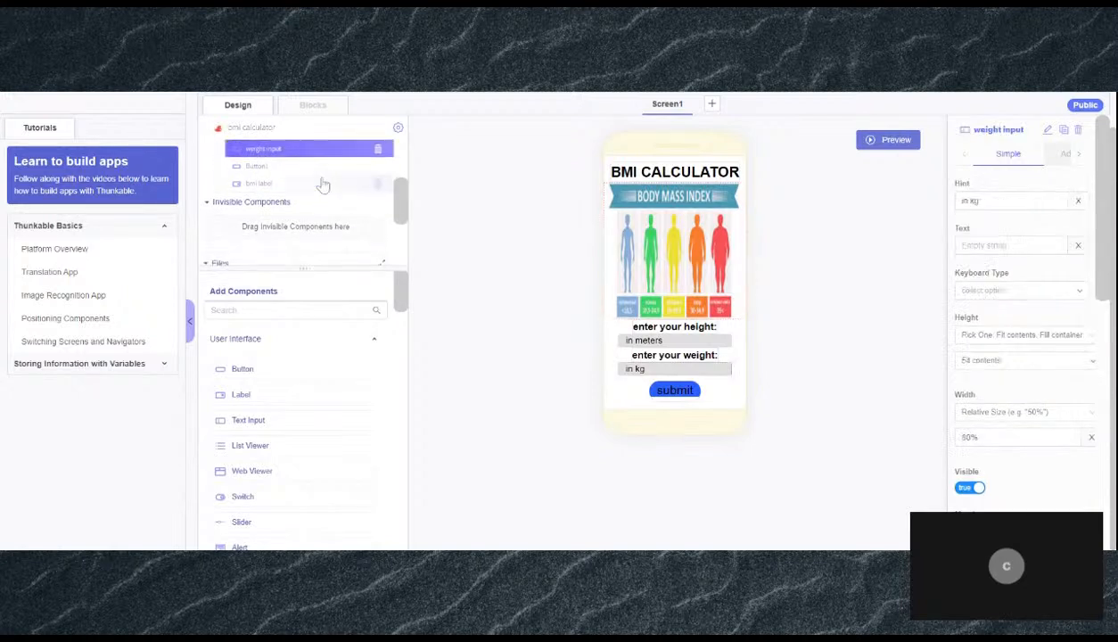
mouse_move(300, 160)
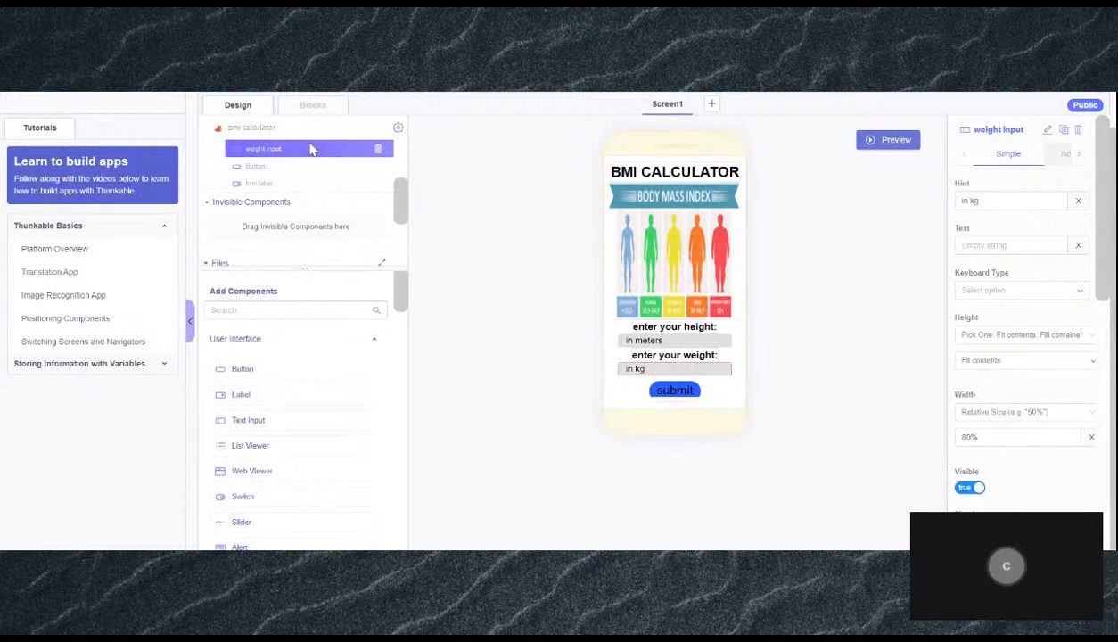
mouse_move(718, 389)
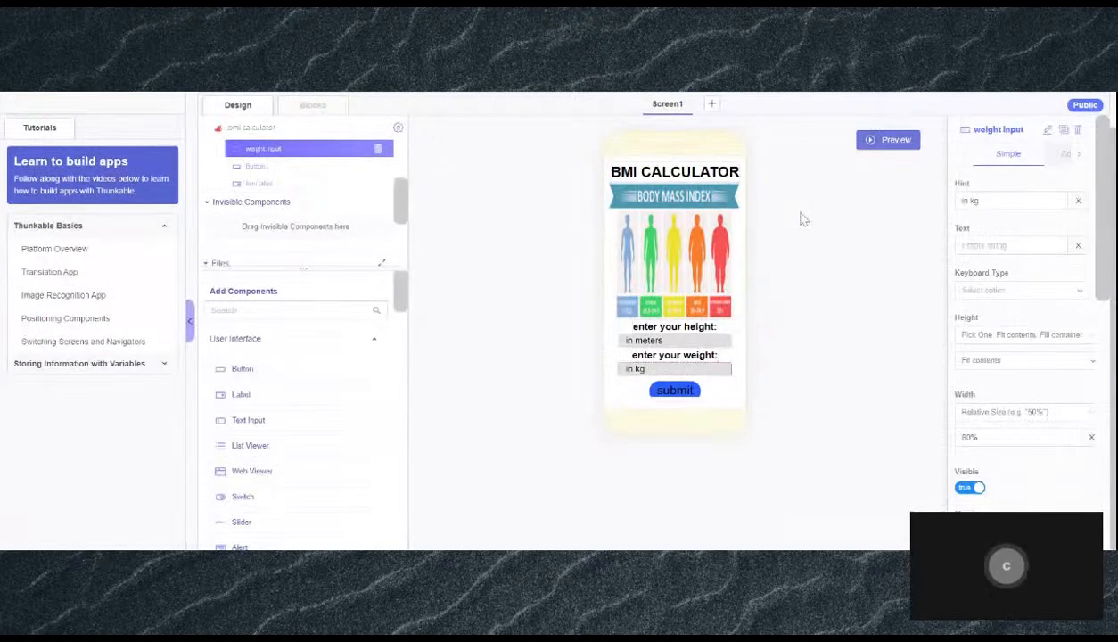
mouse_move(722, 343)
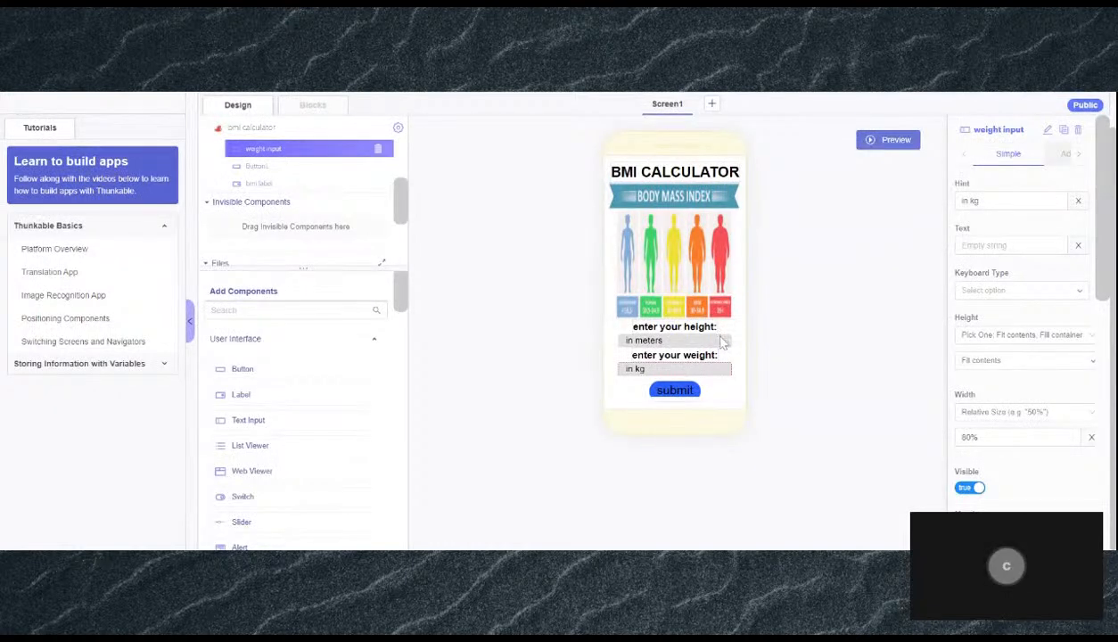
left_click(674, 339)
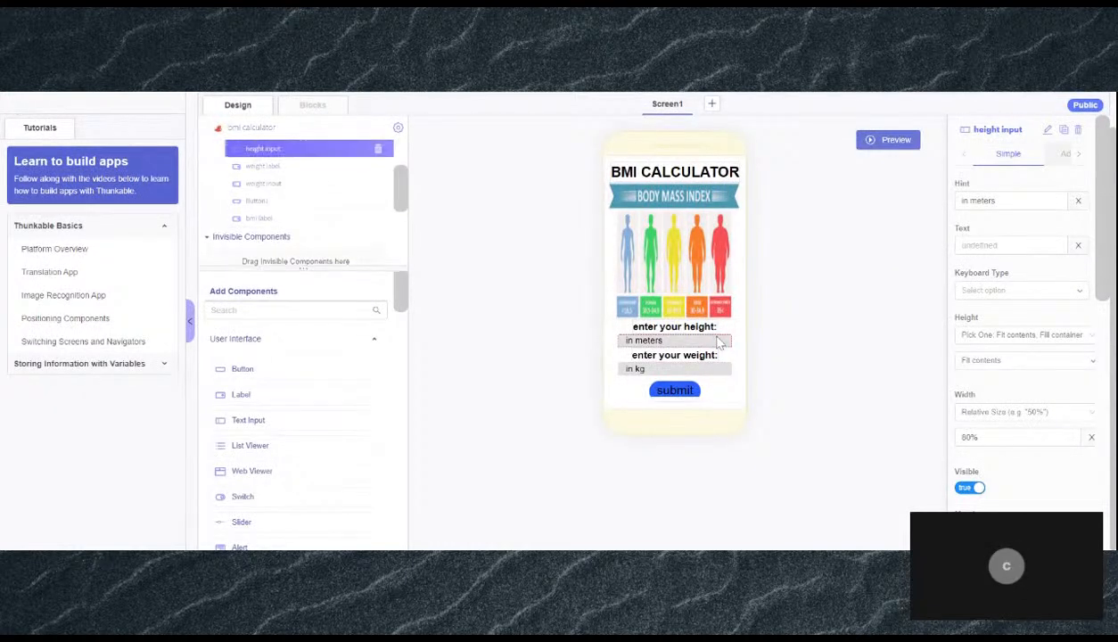
mouse_move(827, 318)
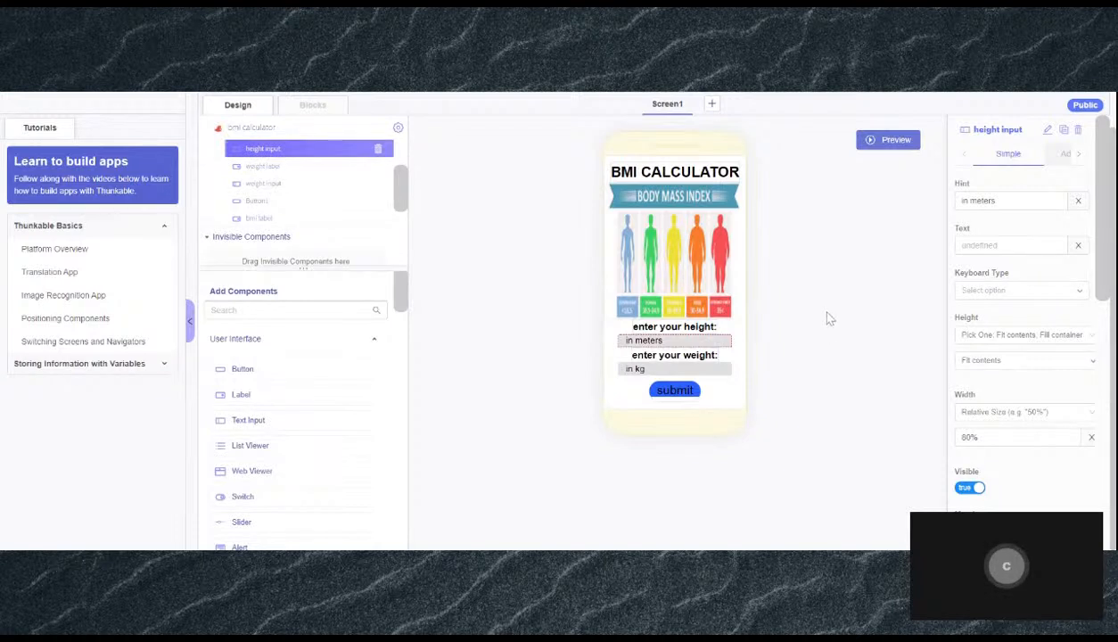
mouse_move(1012, 181)
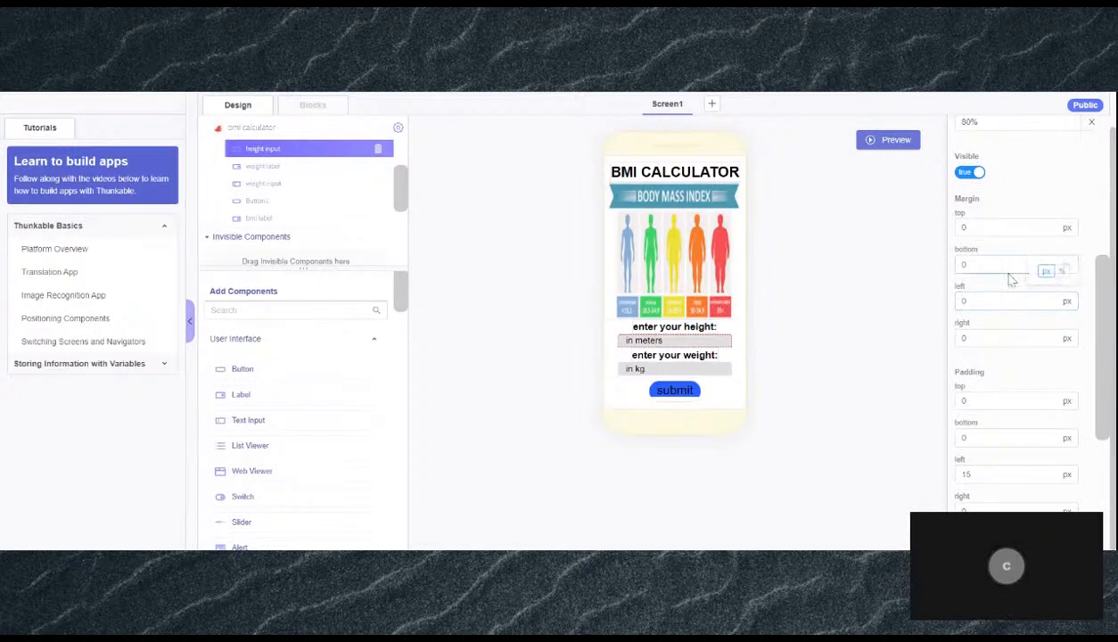
scroll("up", 3)
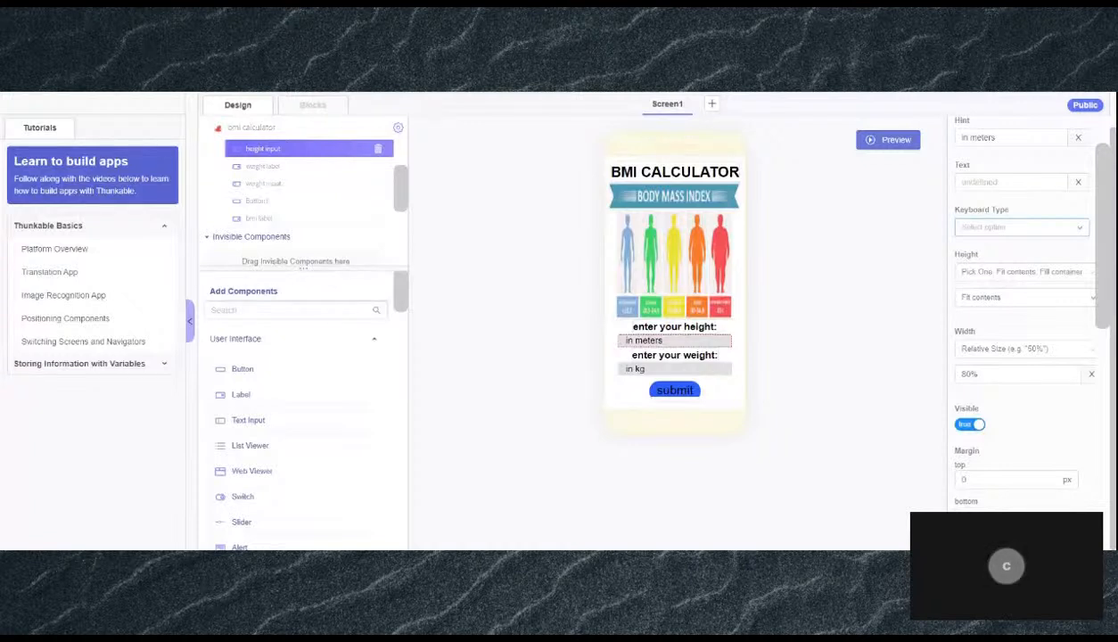
scroll("down", 3)
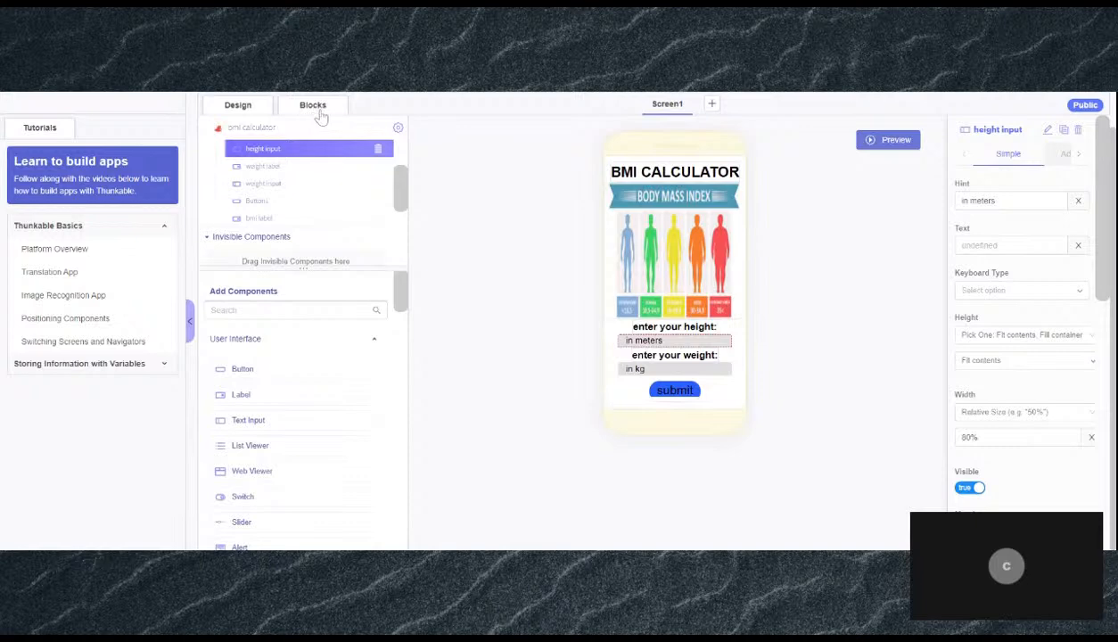
- Show the Button1 click blocks computing BMI and colouring the screen by range
left_click(314, 103)
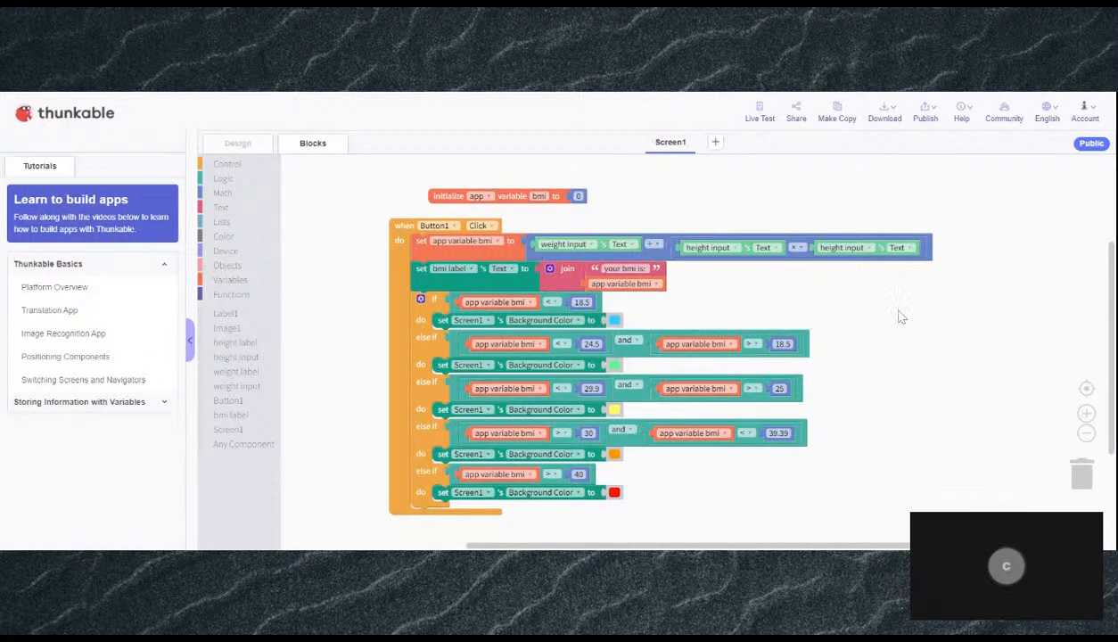
mouse_move(675, 246)
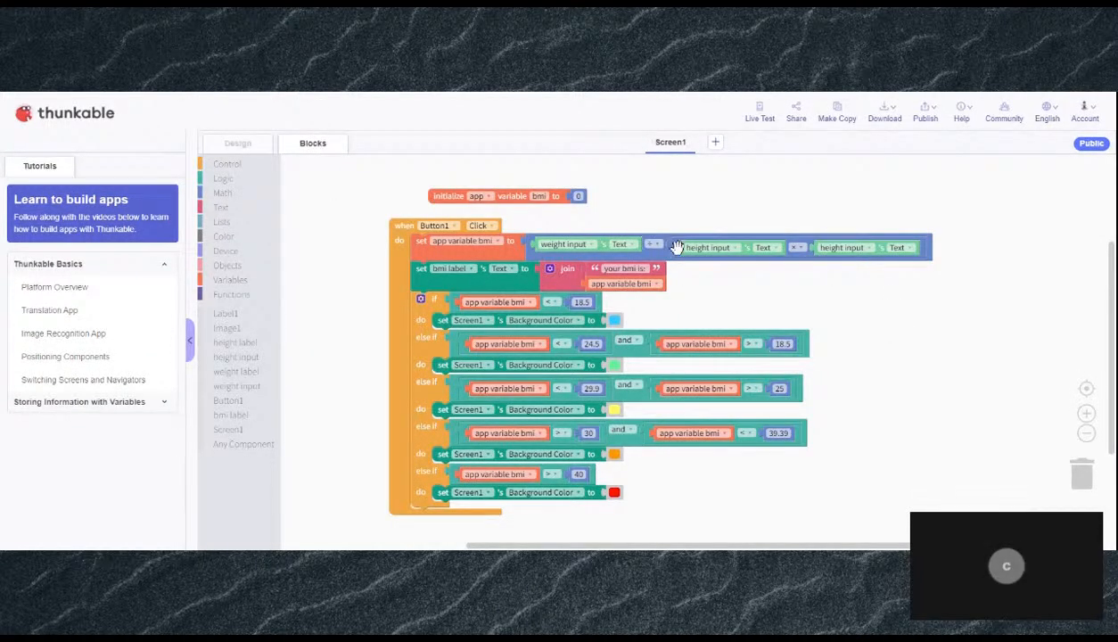
mouse_move(710, 278)
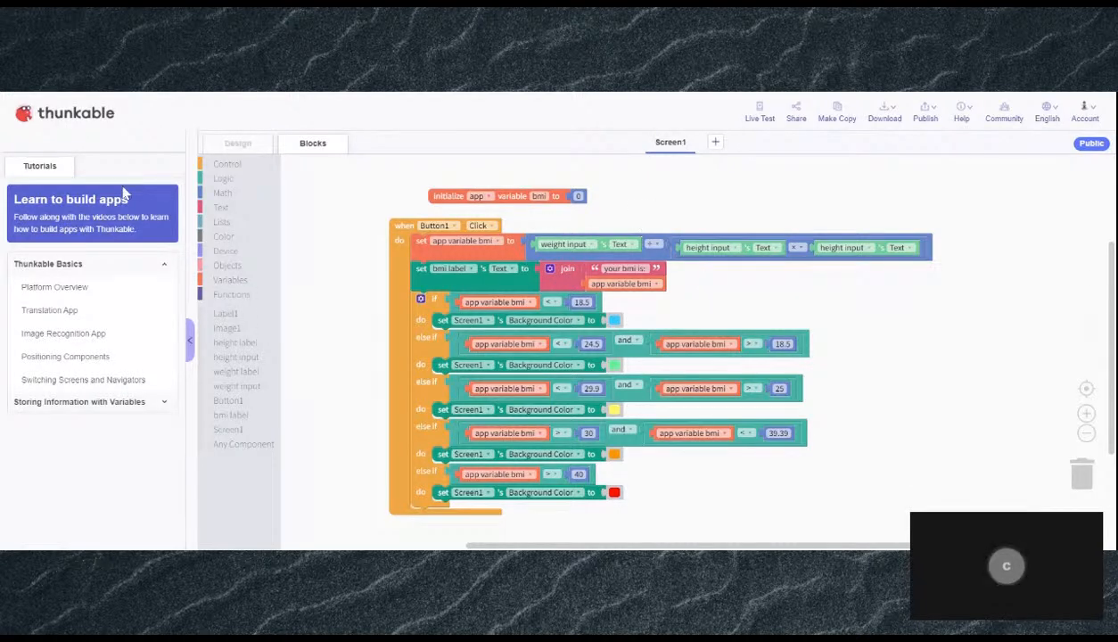
left_click(221, 193)
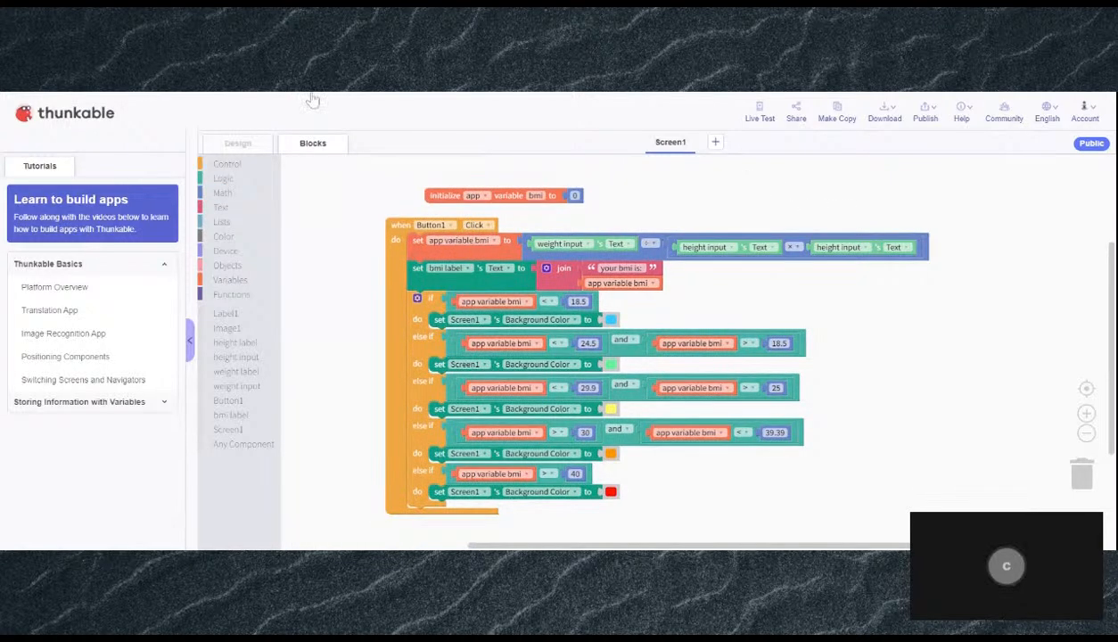
left_click(237, 142)
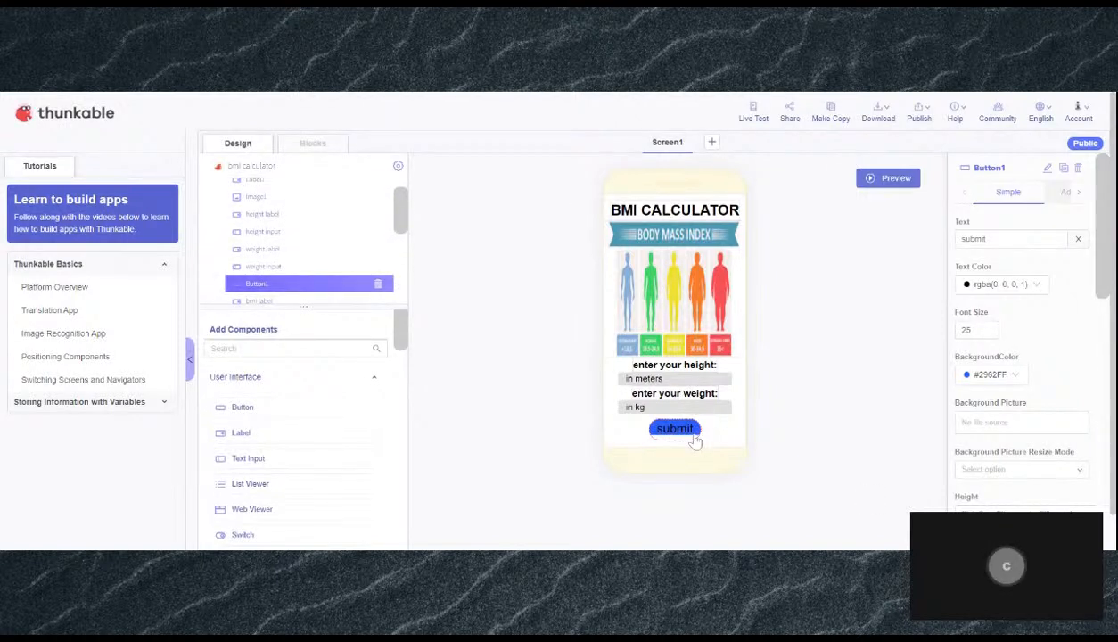
mouse_move(878, 428)
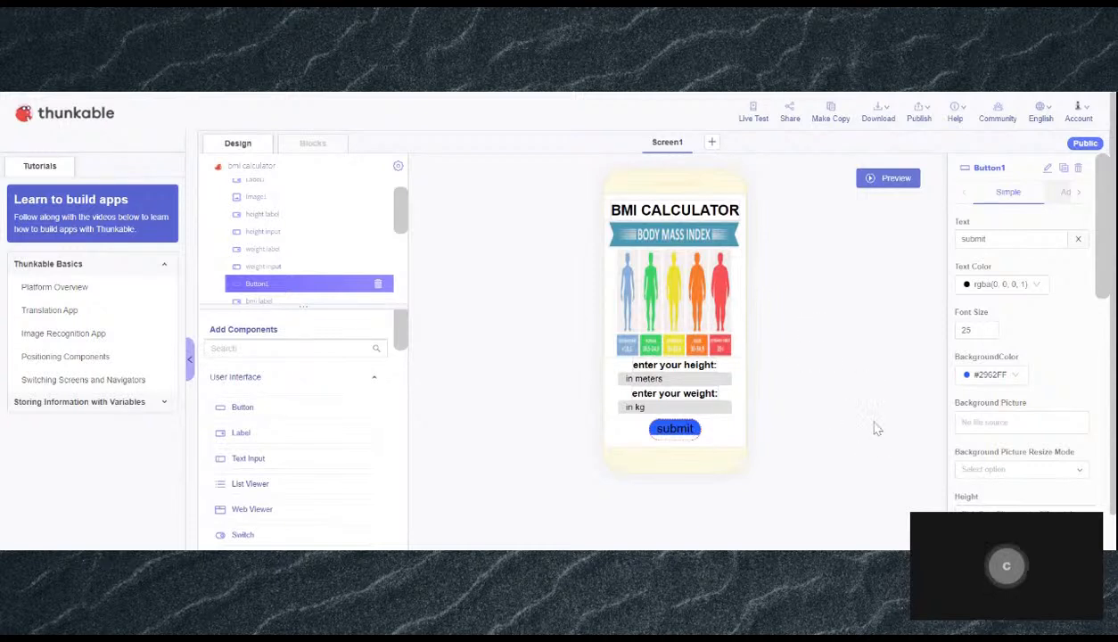
mouse_move(722, 385)
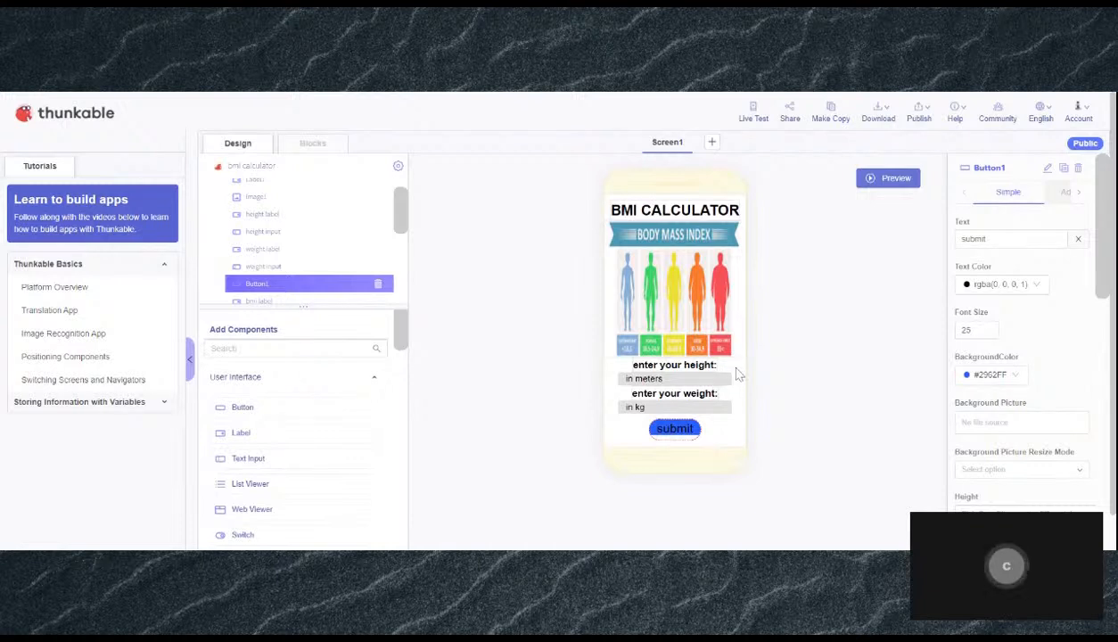
mouse_move(642, 320)
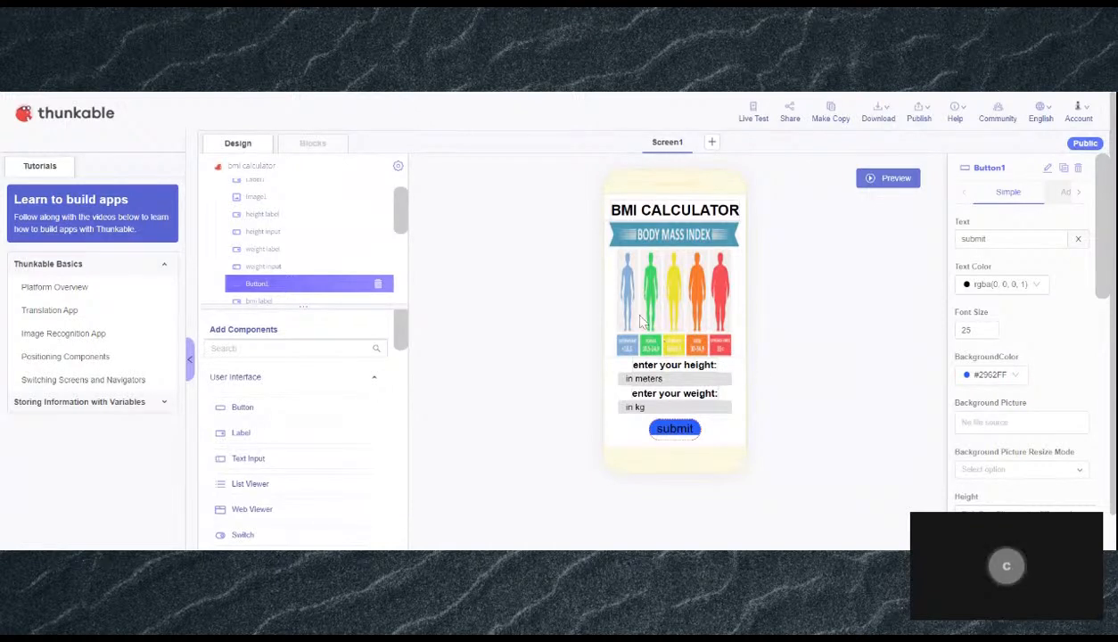
mouse_move(813, 143)
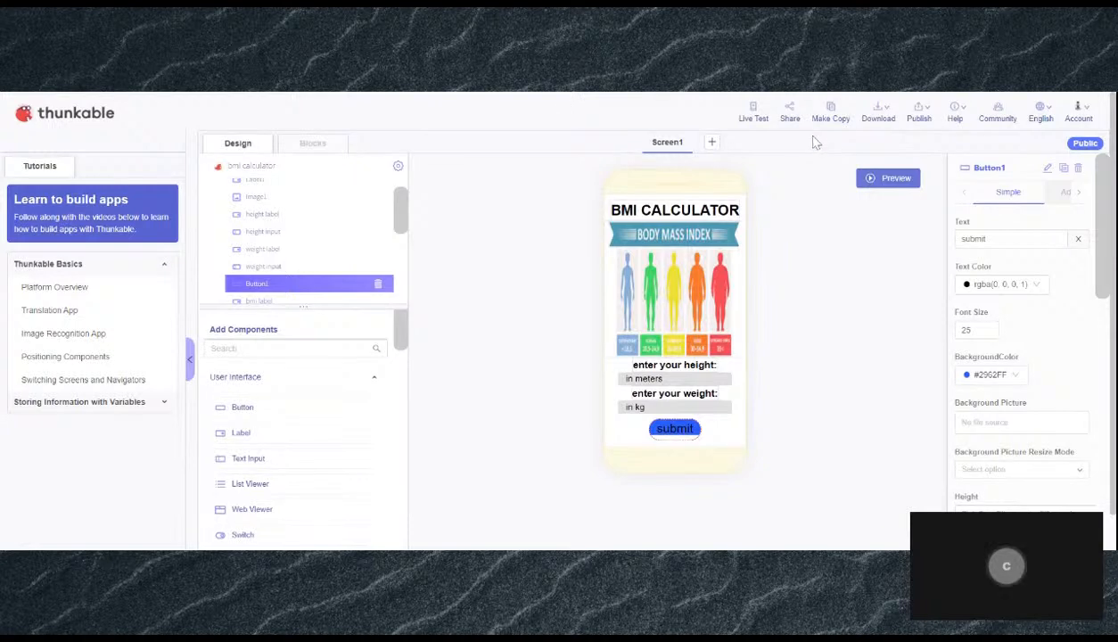
- Live-test with height 12 and weight 45, get BMI 0.3125 on a blue screen, then exit the preview
left_click(888, 178)
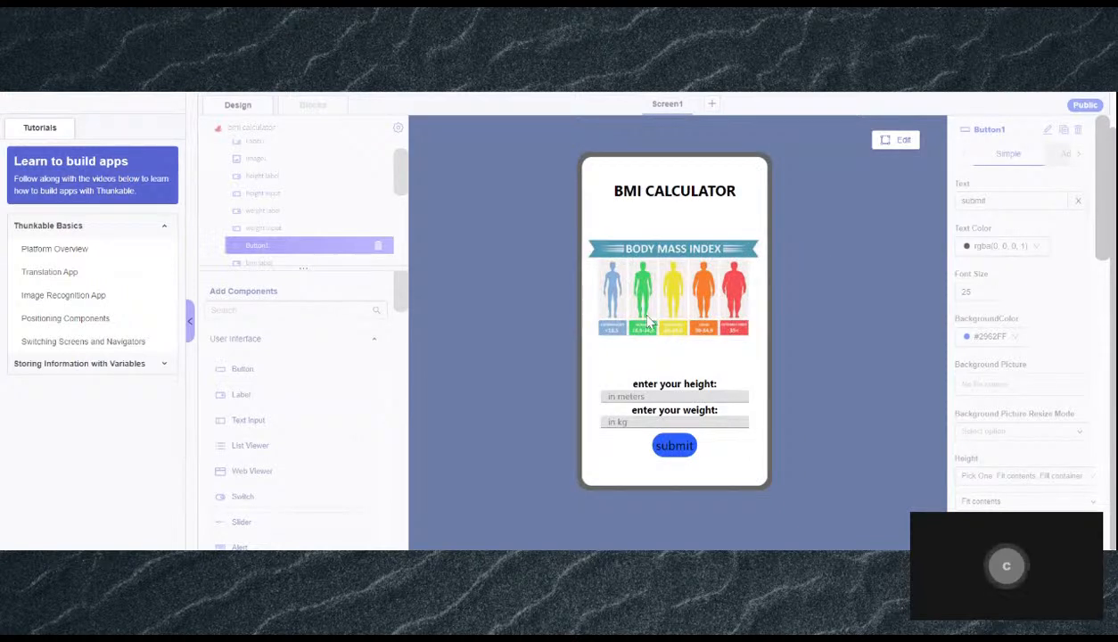
mouse_move(453, 301)
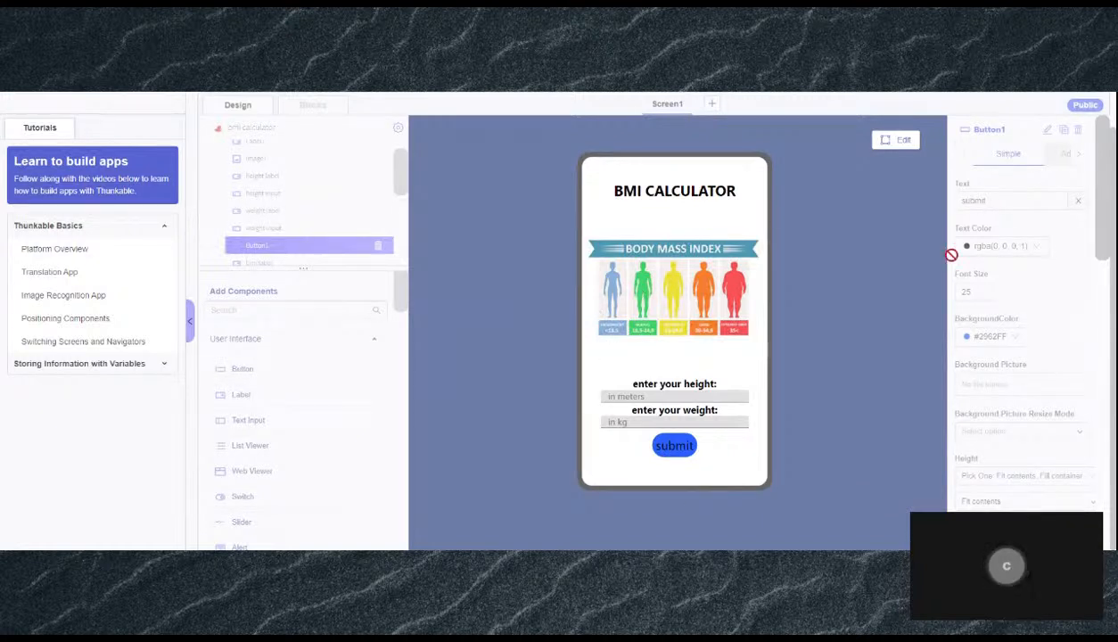
mouse_move(806, 248)
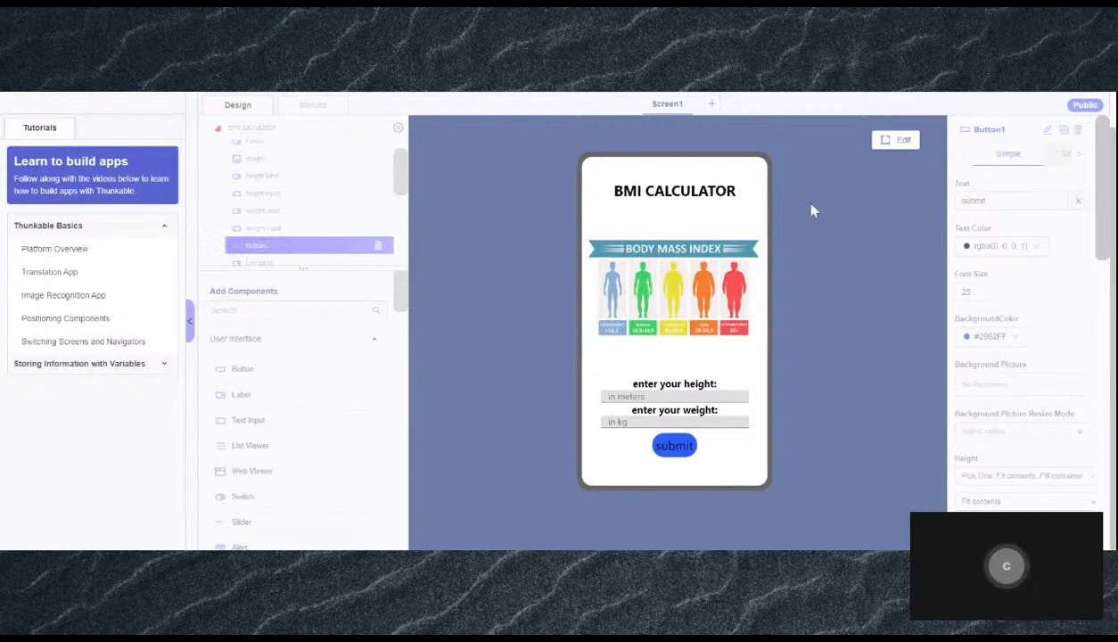
mouse_move(902, 141)
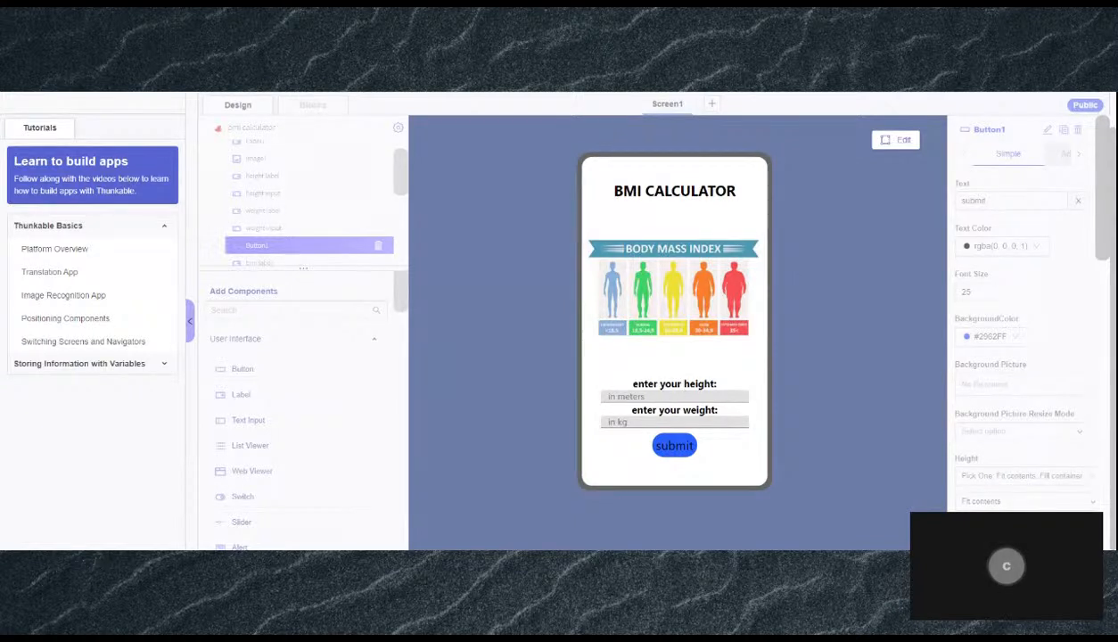
left_click(674, 396)
type("1")
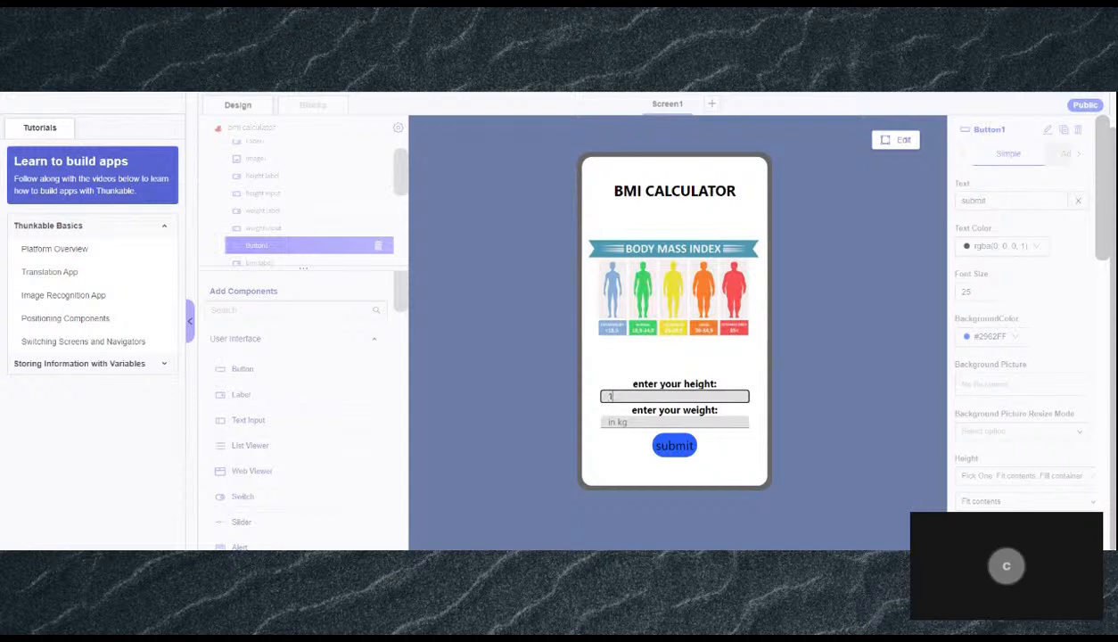
type("2")
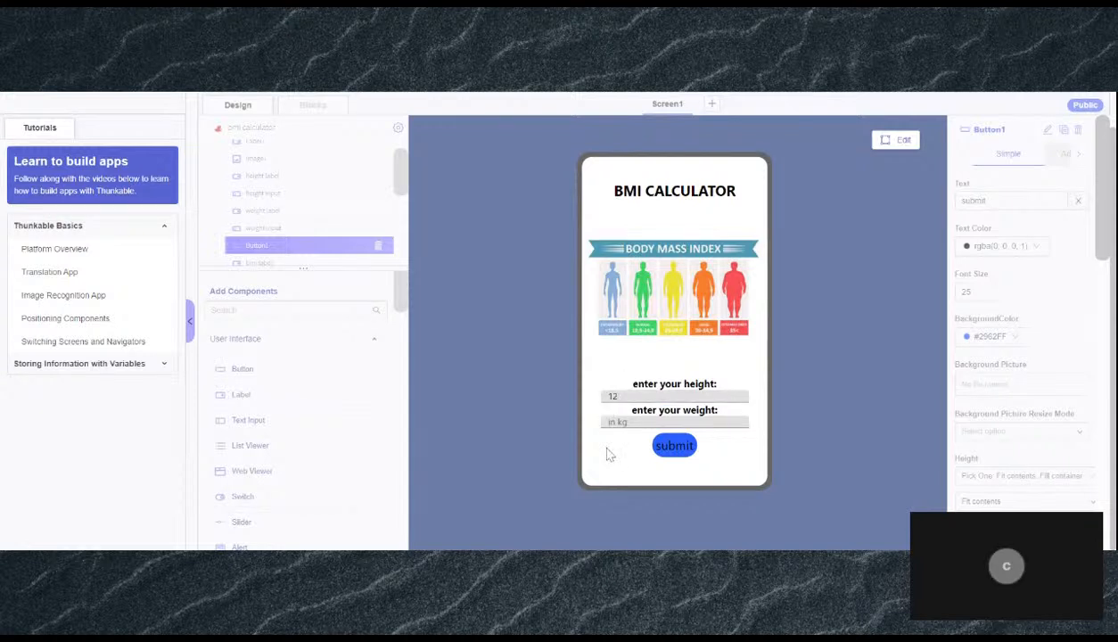
left_click(674, 421)
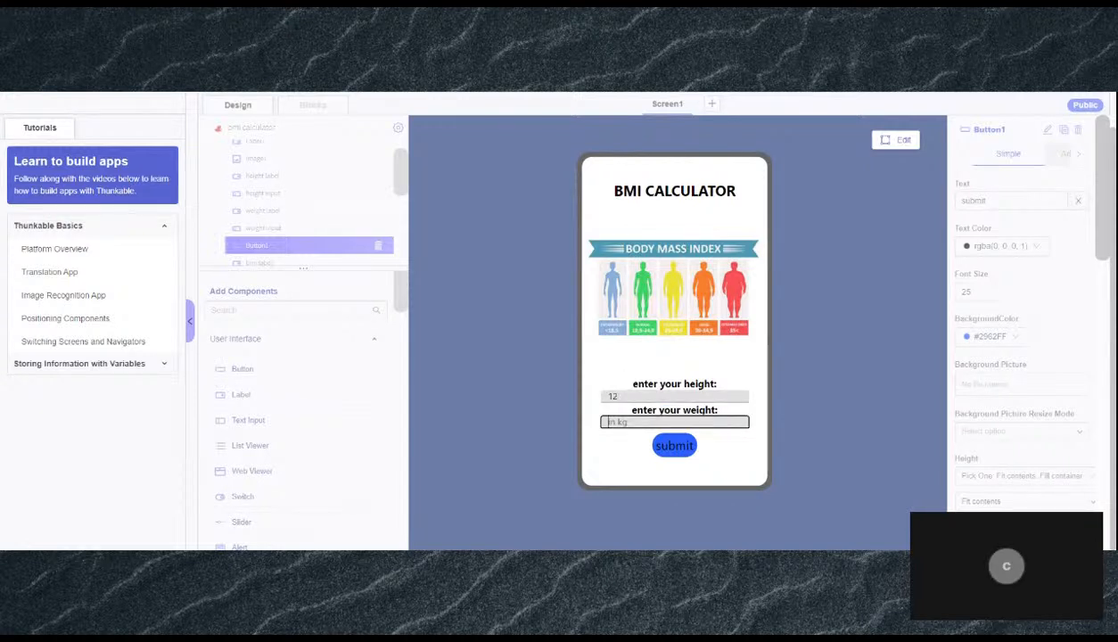
type("45")
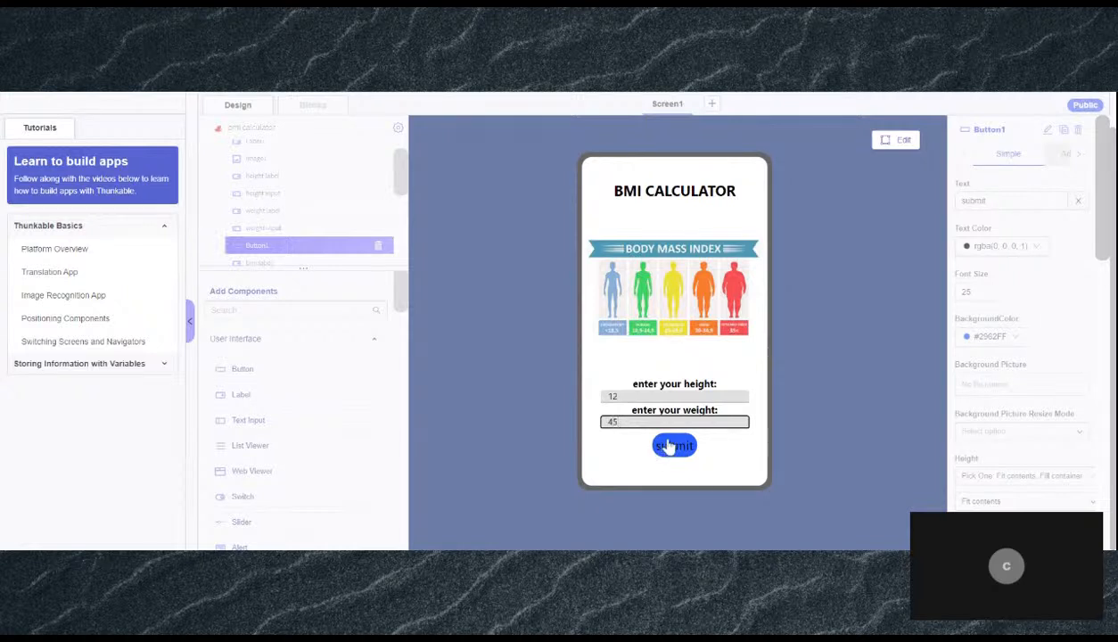
left_click(674, 446)
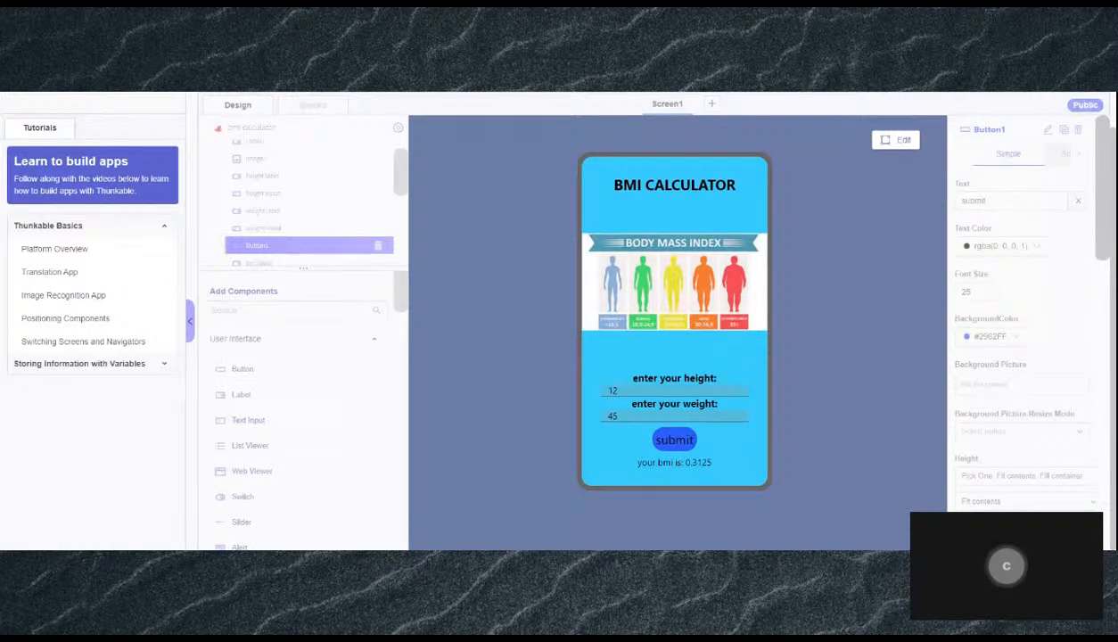
mouse_move(678, 503)
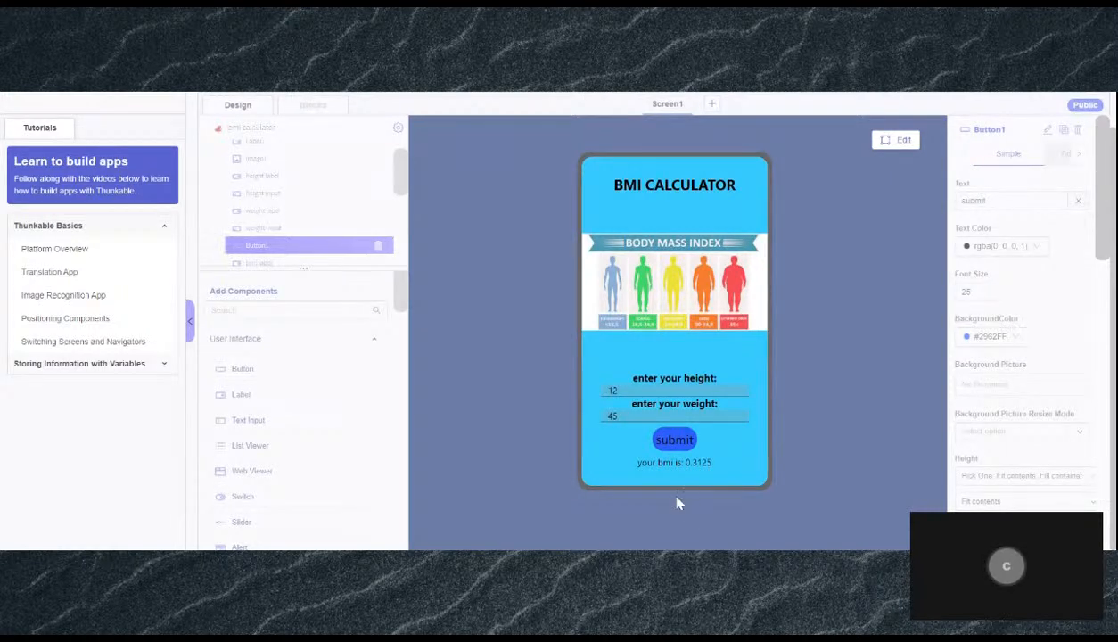
mouse_move(696, 472)
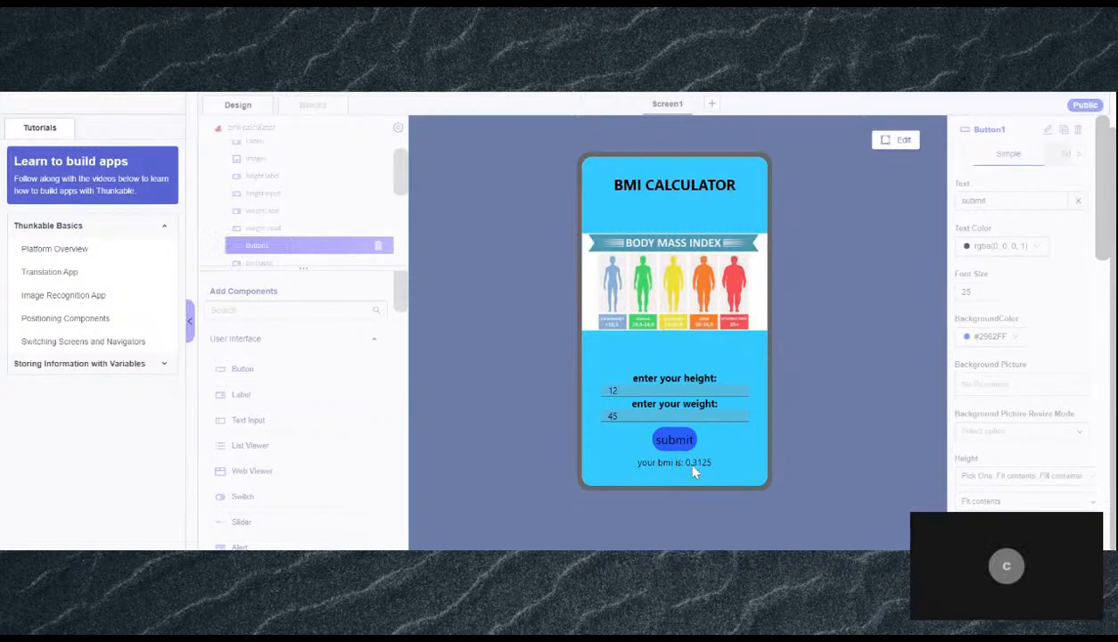
mouse_move(687, 467)
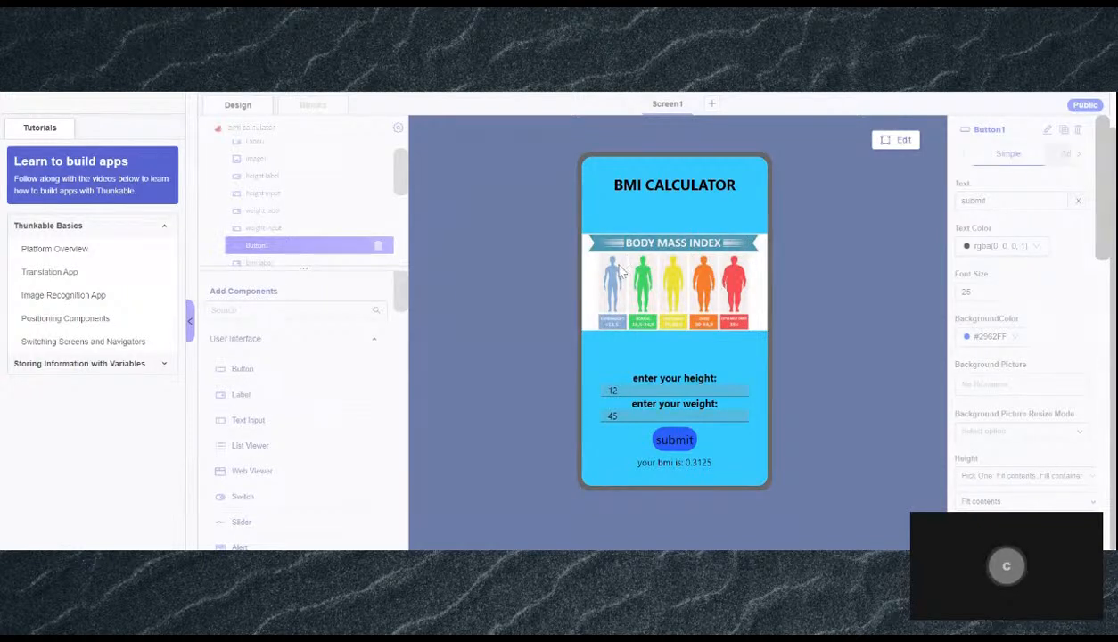
mouse_move(674, 361)
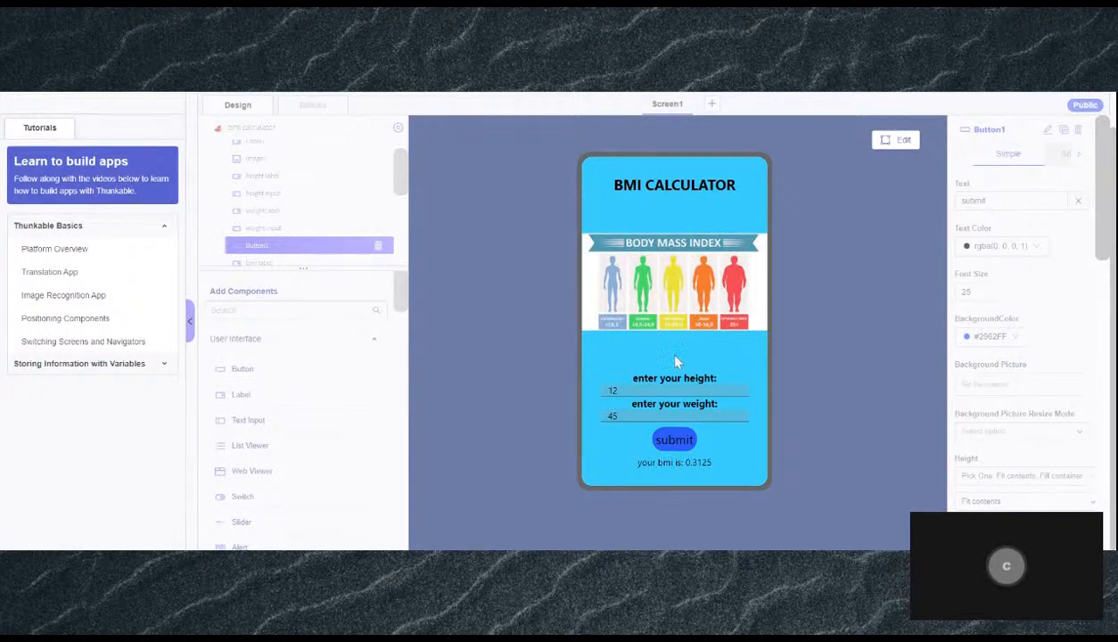
left_click(674, 391)
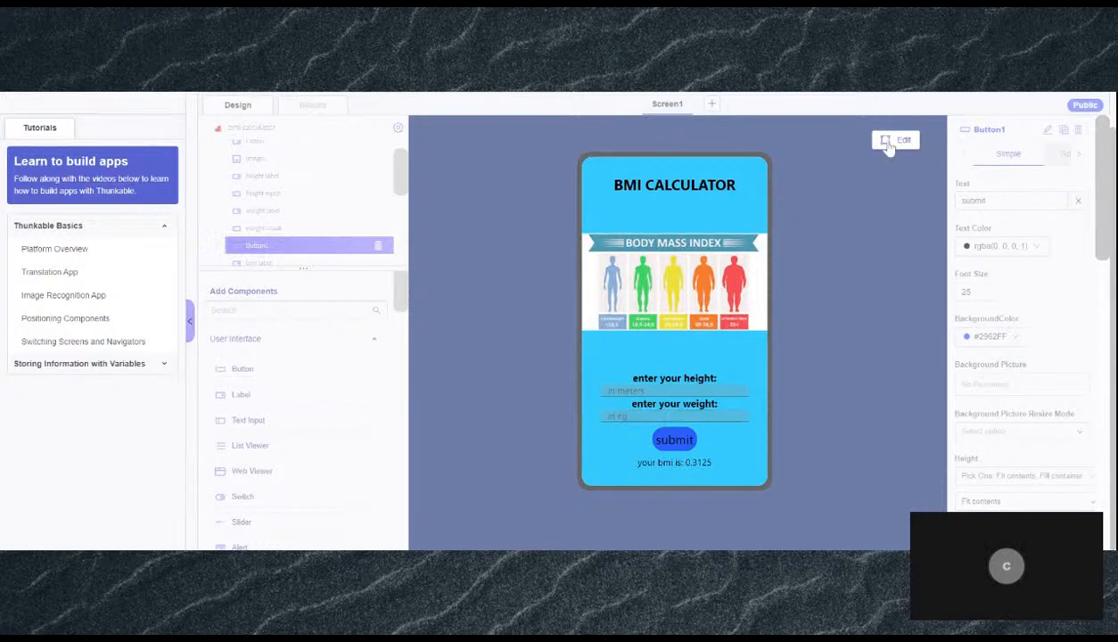
left_click(895, 139)
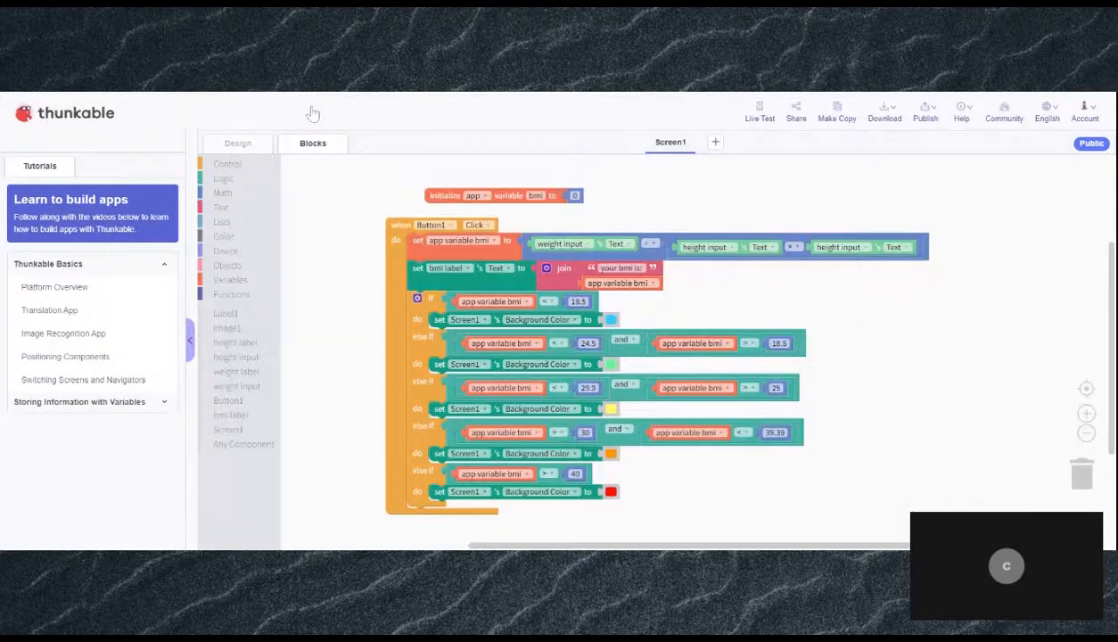
mouse_move(390, 194)
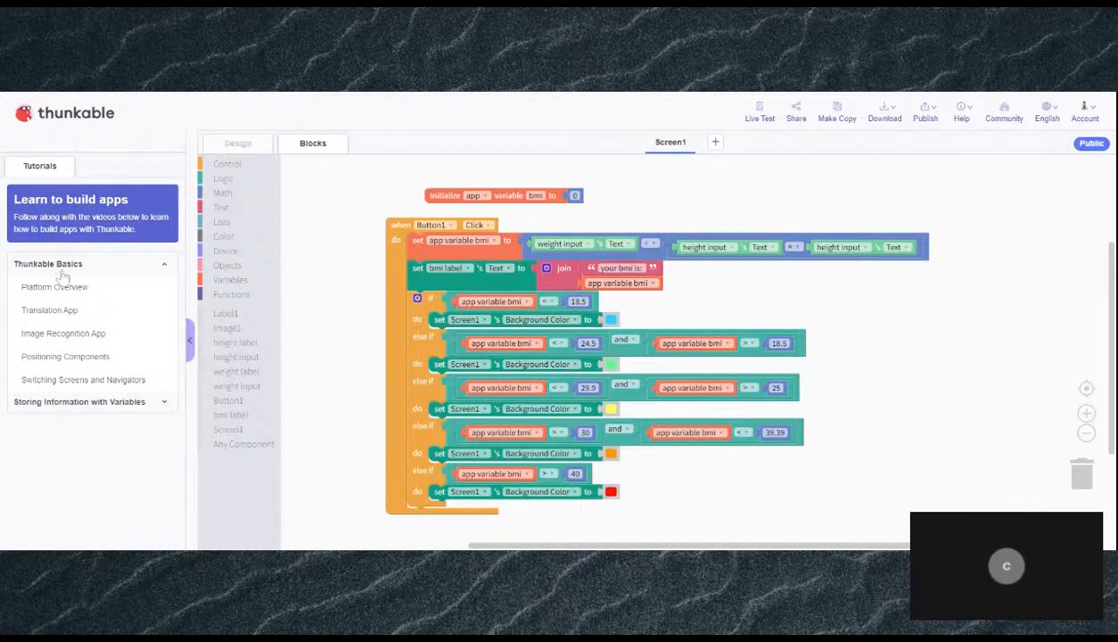
- Review the Button1 click event's if/else blocks that colour the screen for each BMI range
left_click(230, 278)
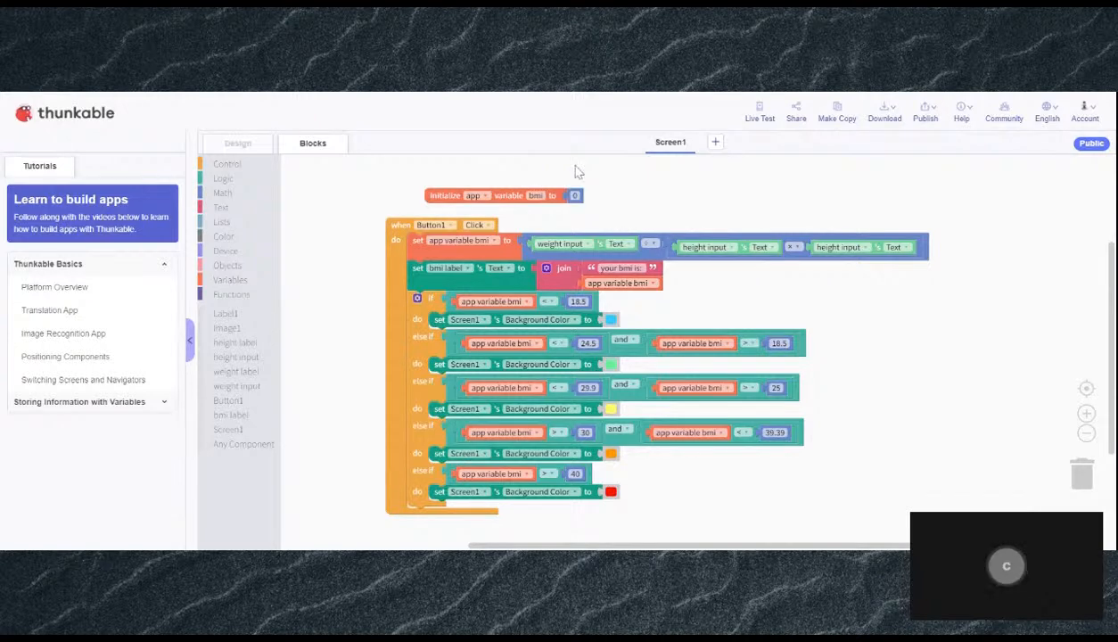
mouse_move(230, 221)
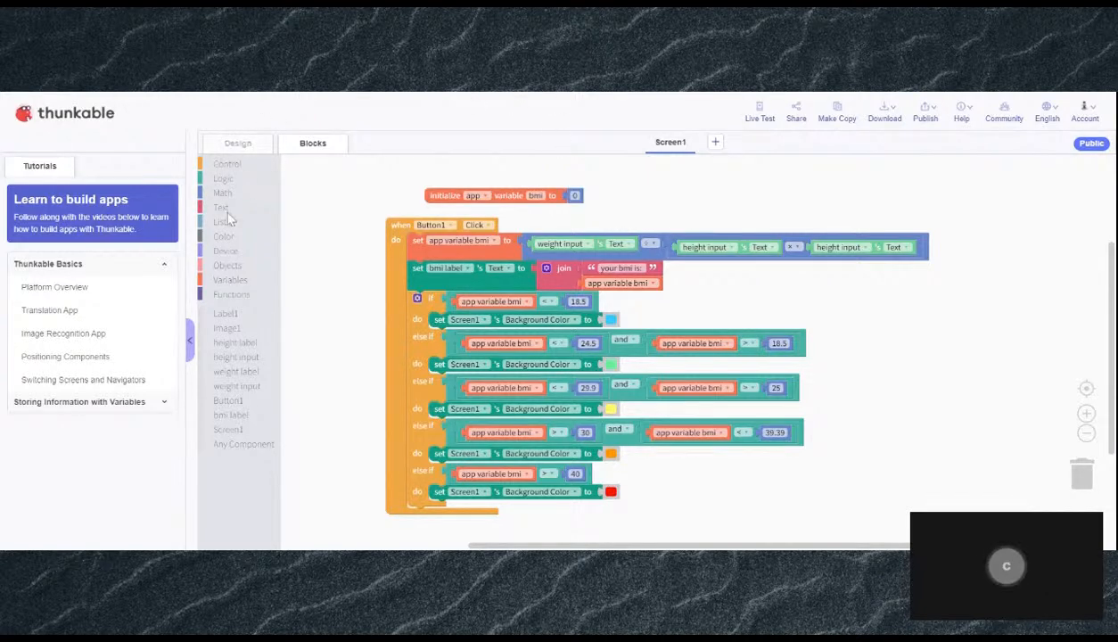
left_click(221, 192)
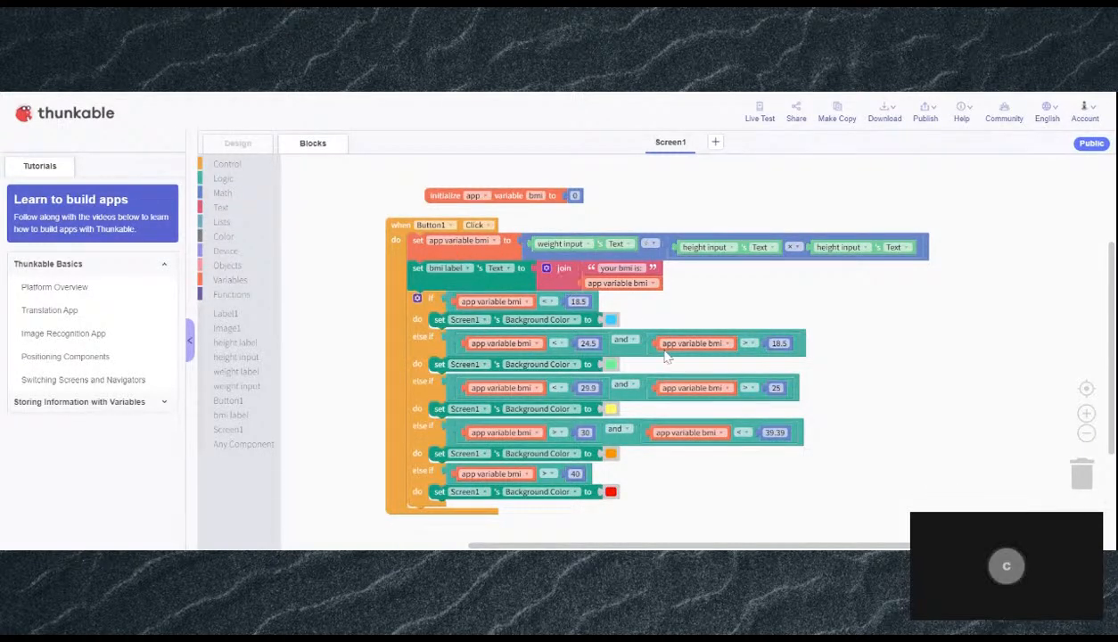
mouse_move(972, 330)
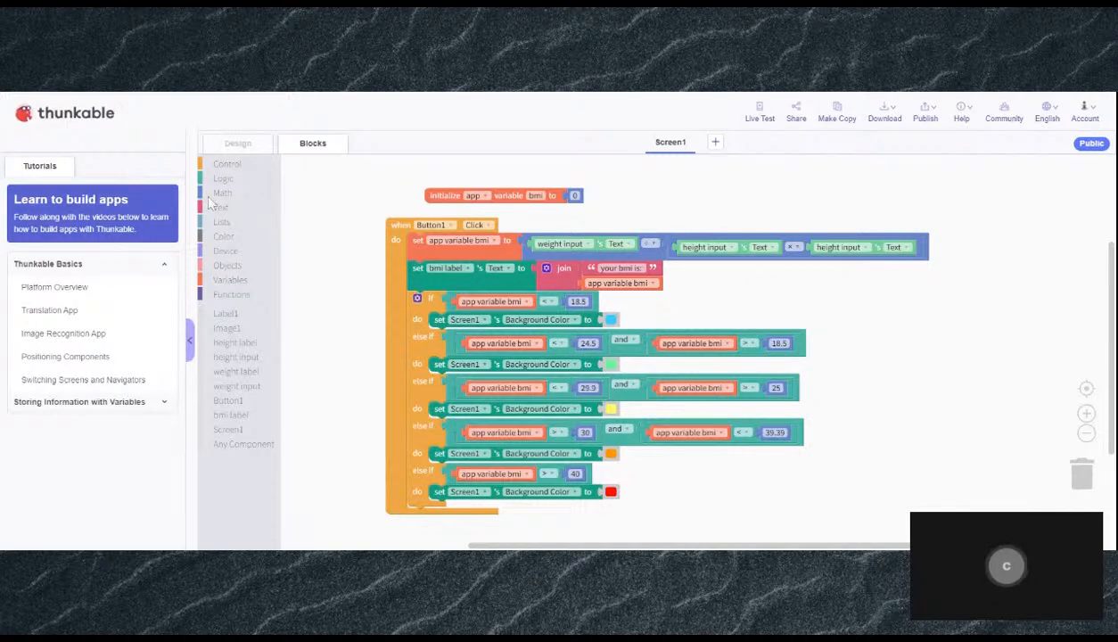
left_click(221, 193)
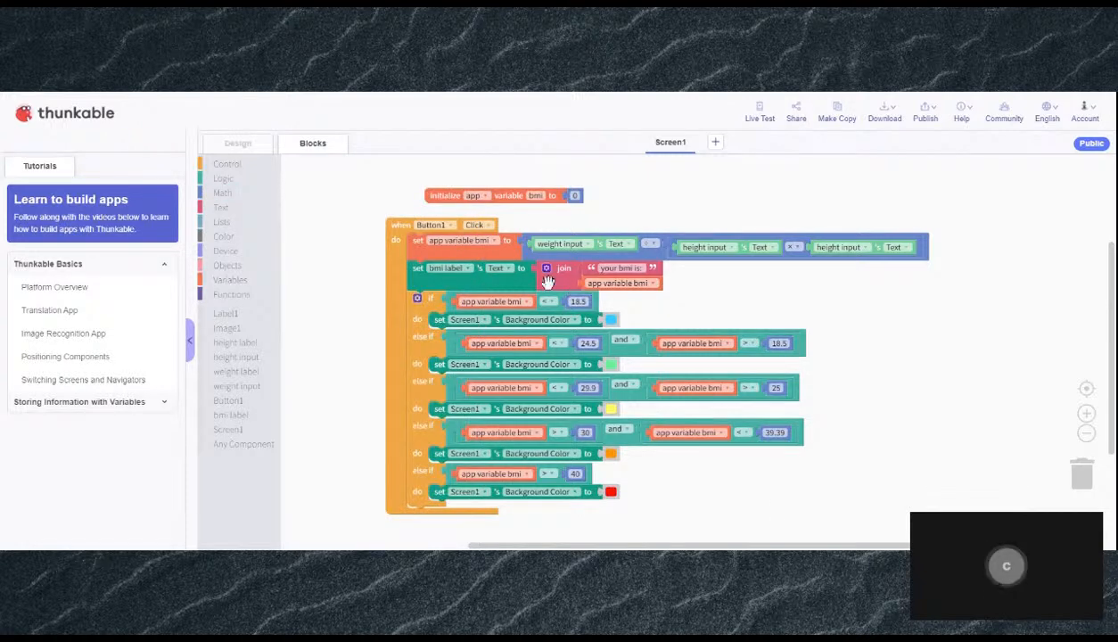
mouse_move(709, 310)
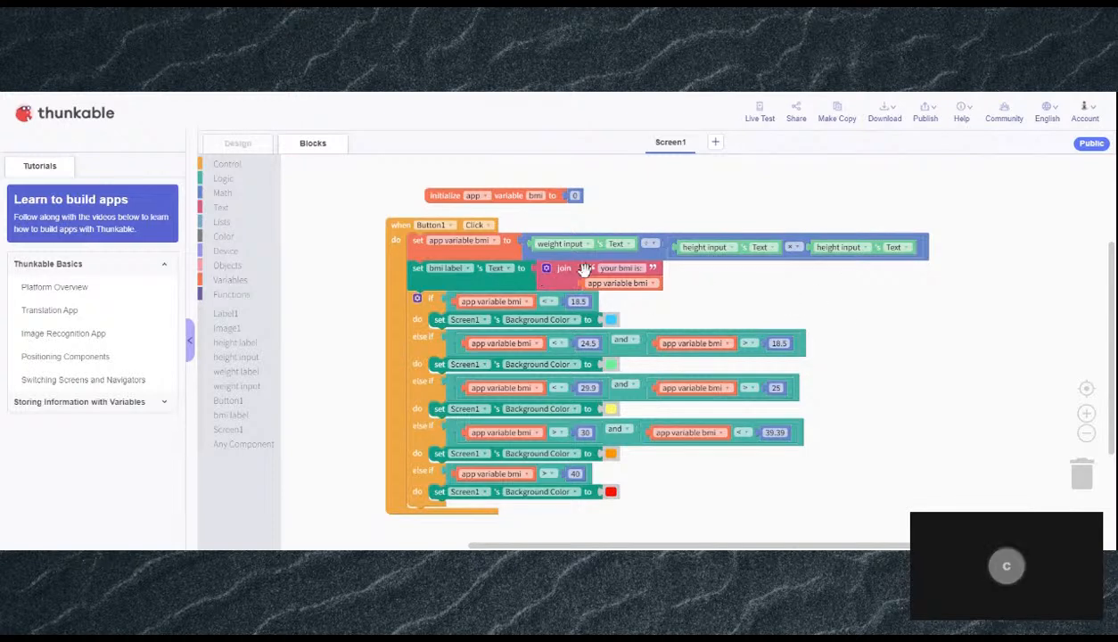
mouse_move(598, 232)
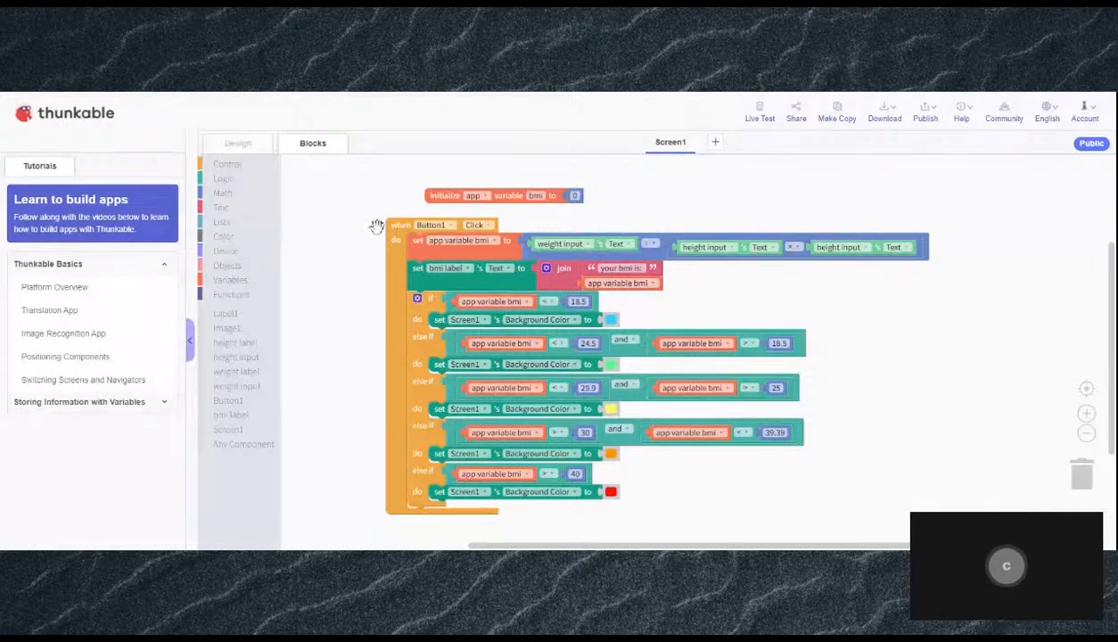
right_click(563, 267)
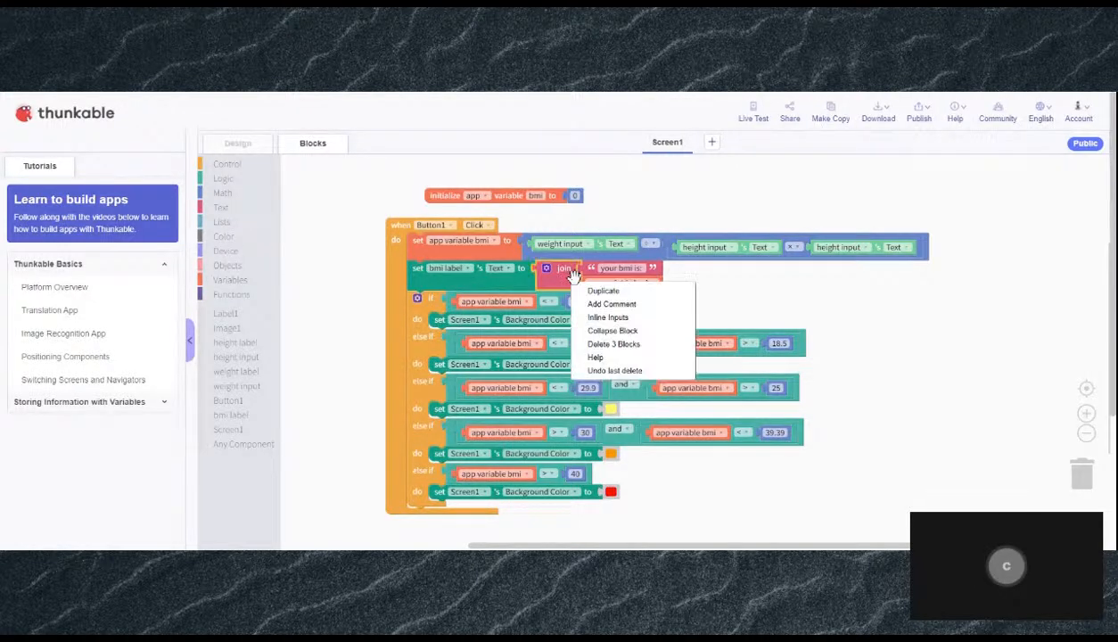
left_click(608, 318)
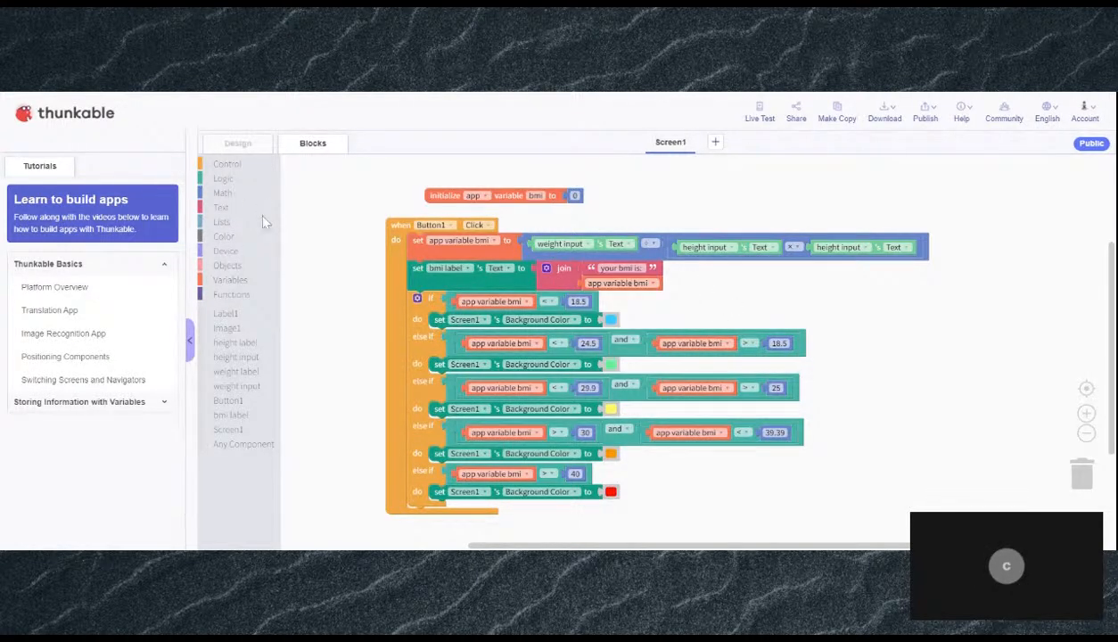
left_click(221, 207)
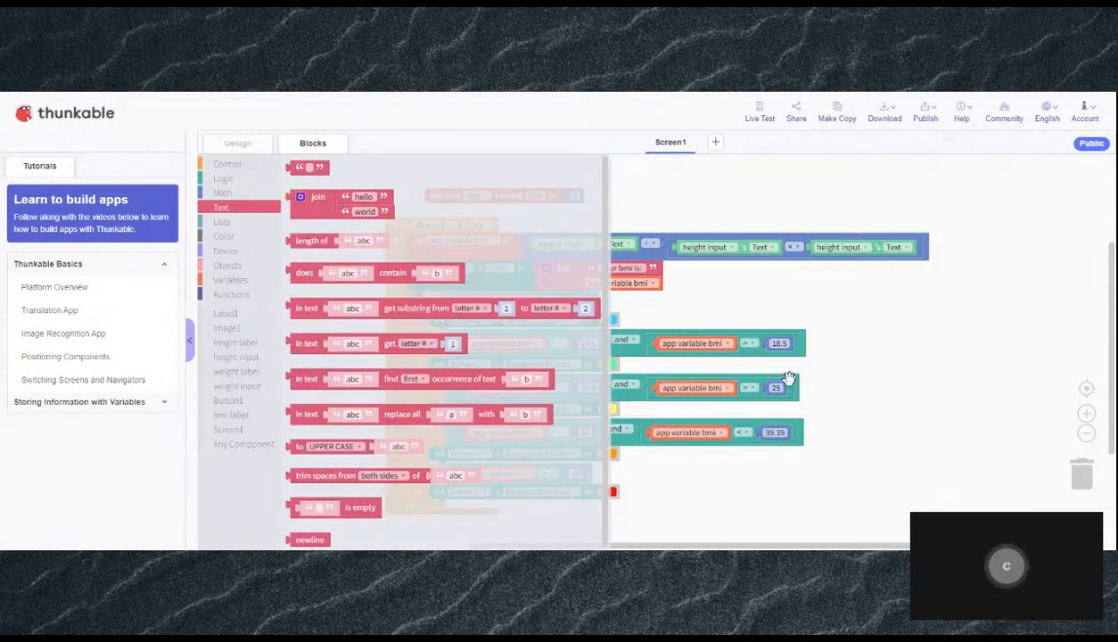
mouse_move(895, 230)
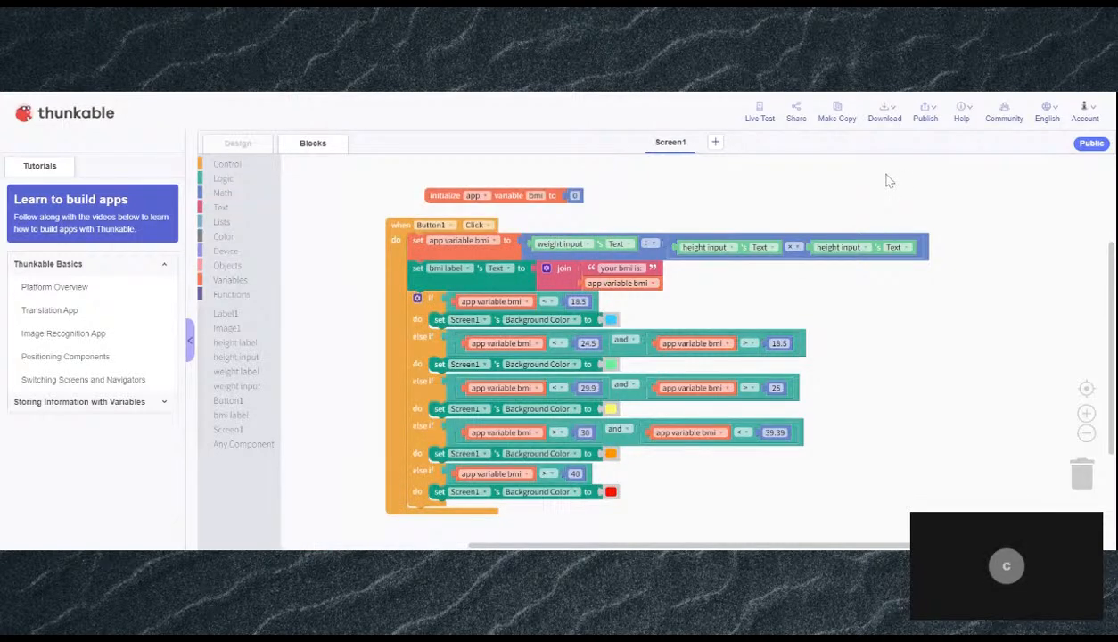
mouse_move(836, 118)
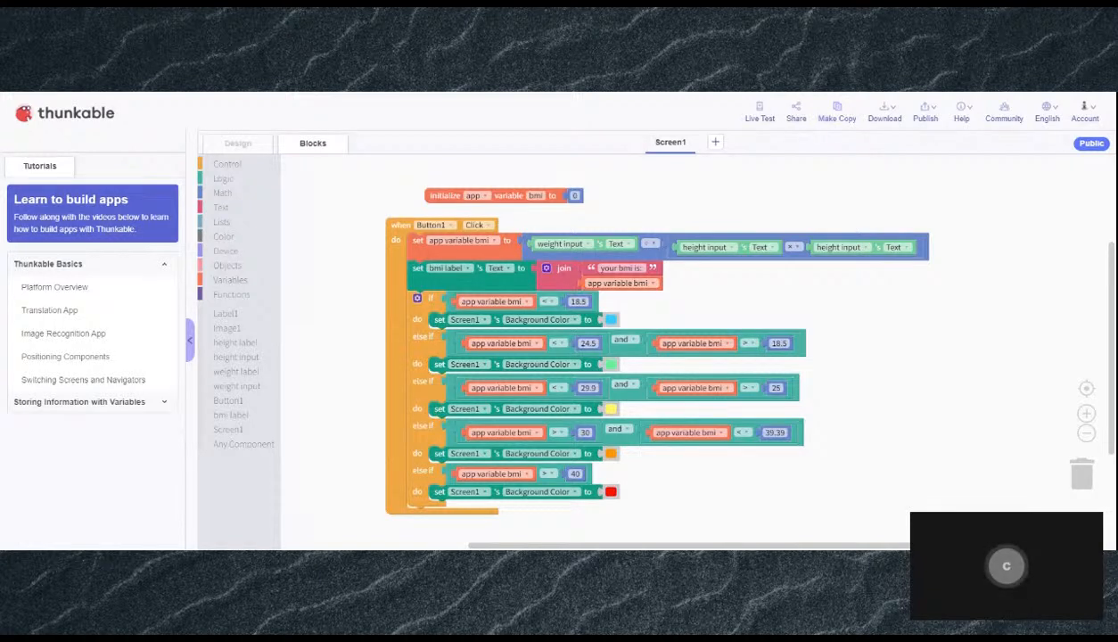
mouse_move(526, 282)
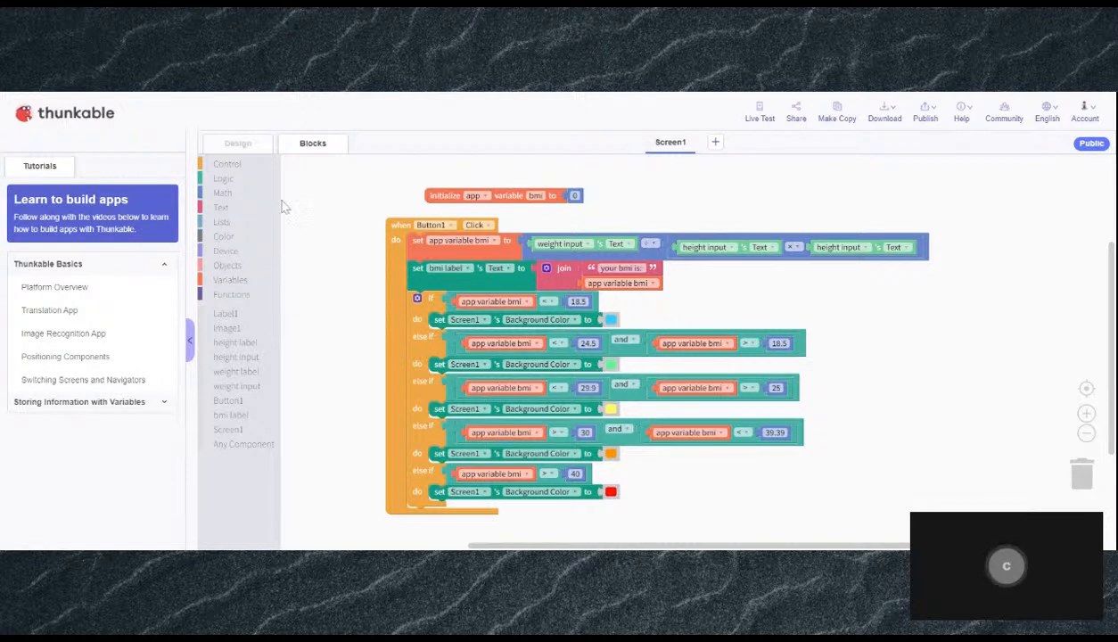
left_click(225, 178)
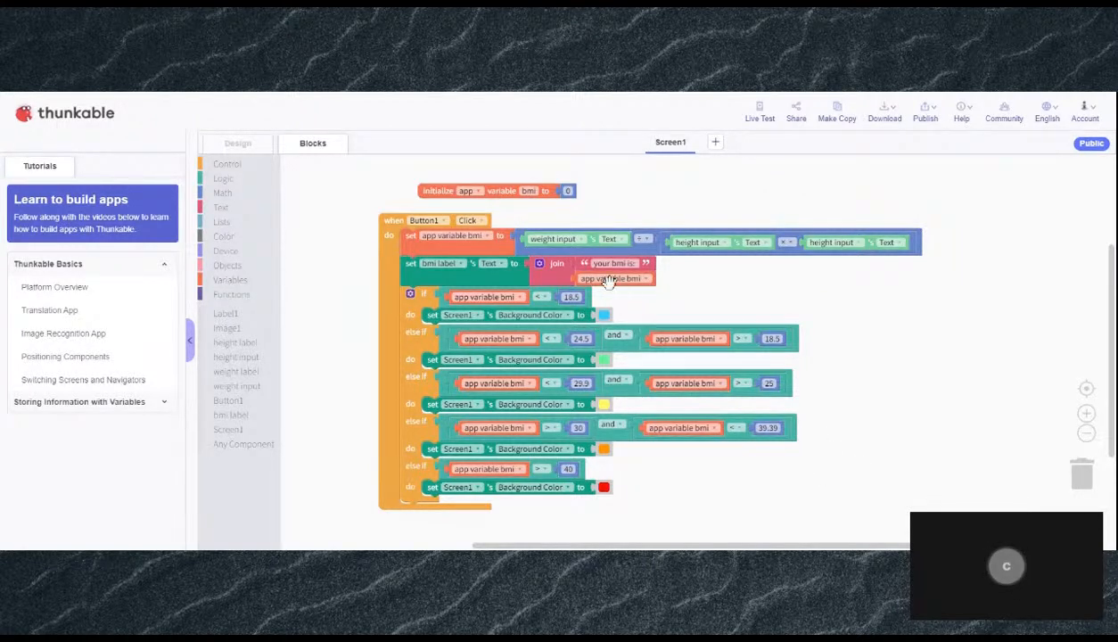
mouse_move(578, 248)
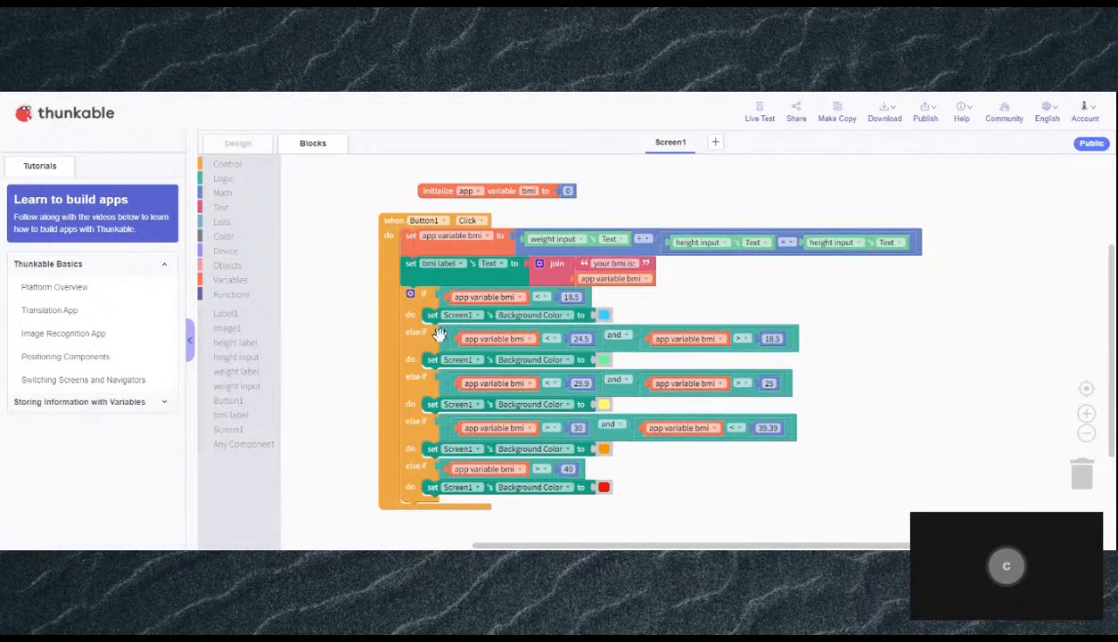
mouse_move(526, 294)
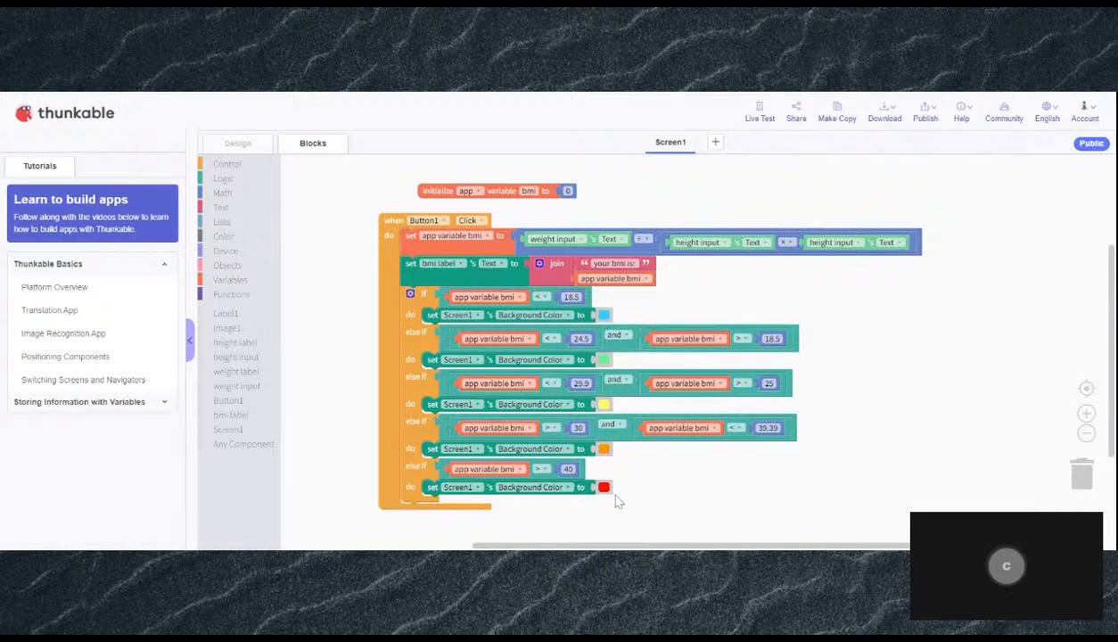
mouse_move(774, 514)
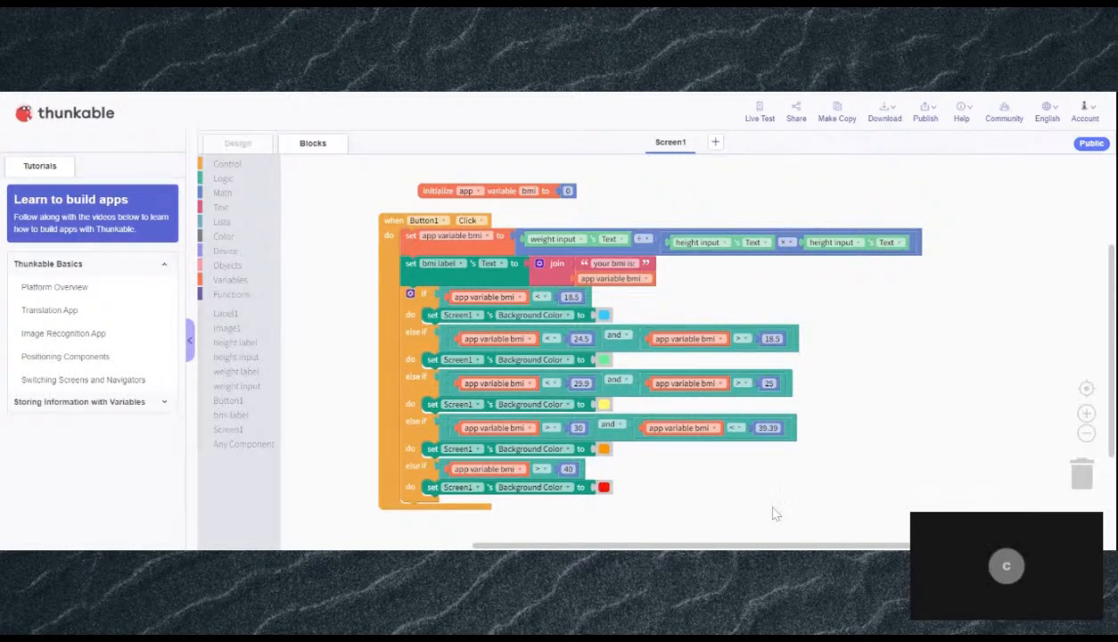
mouse_move(791, 378)
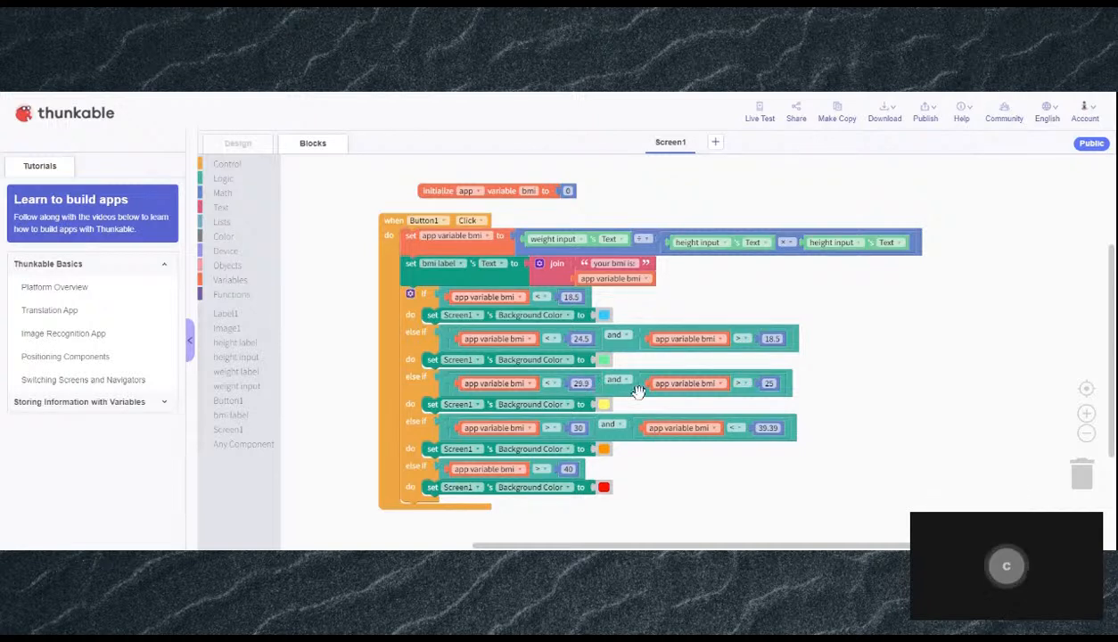
mouse_move(704, 367)
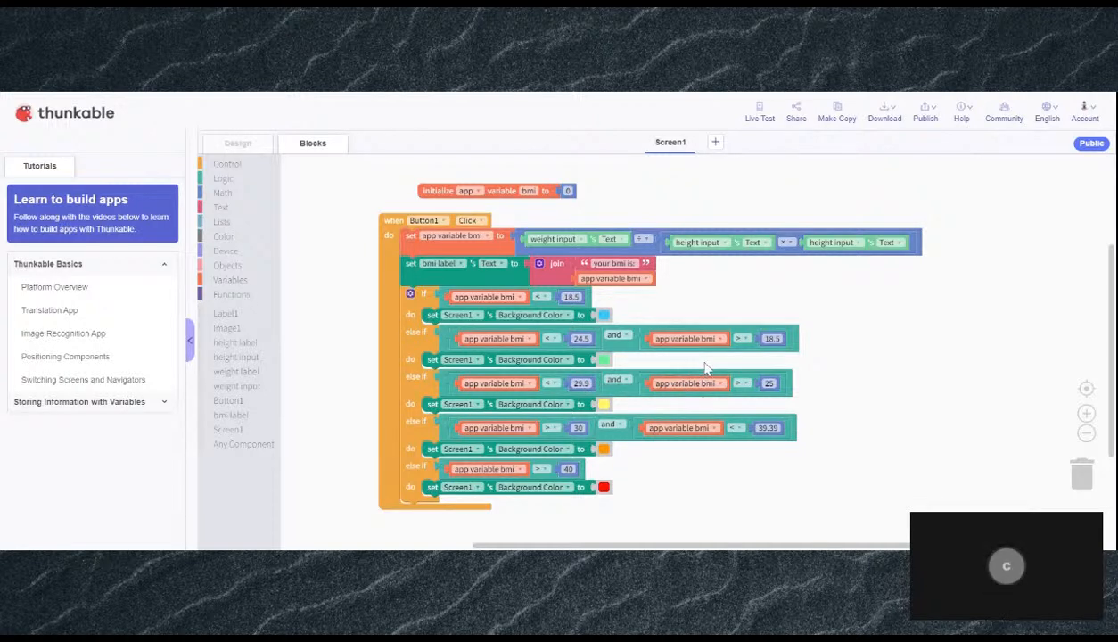
mouse_move(650, 299)
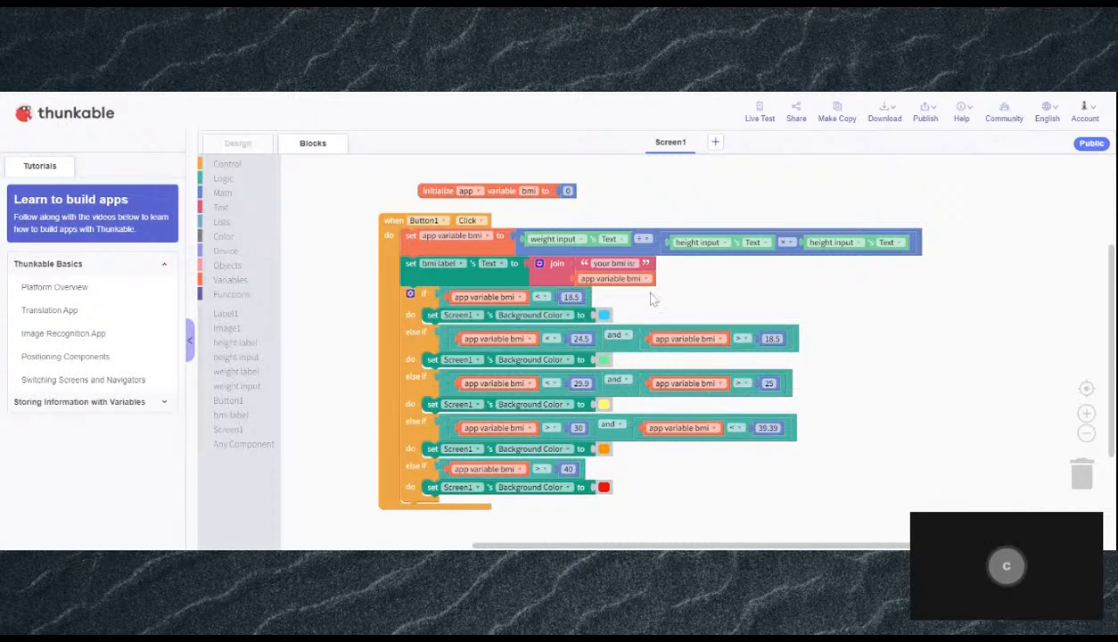
mouse_move(752, 533)
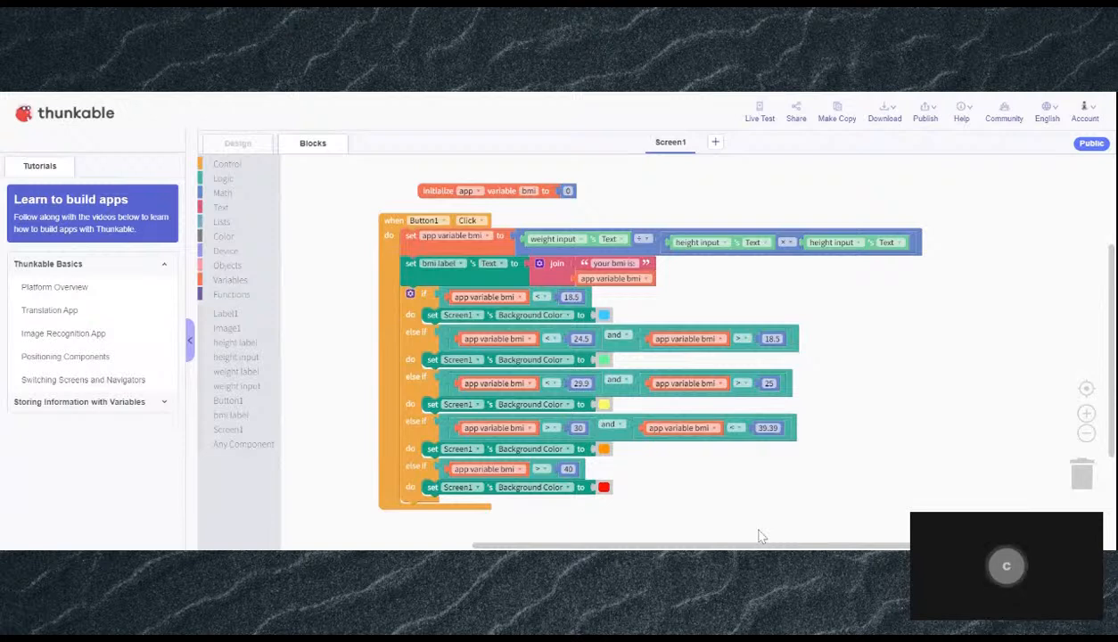
mouse_move(724, 483)
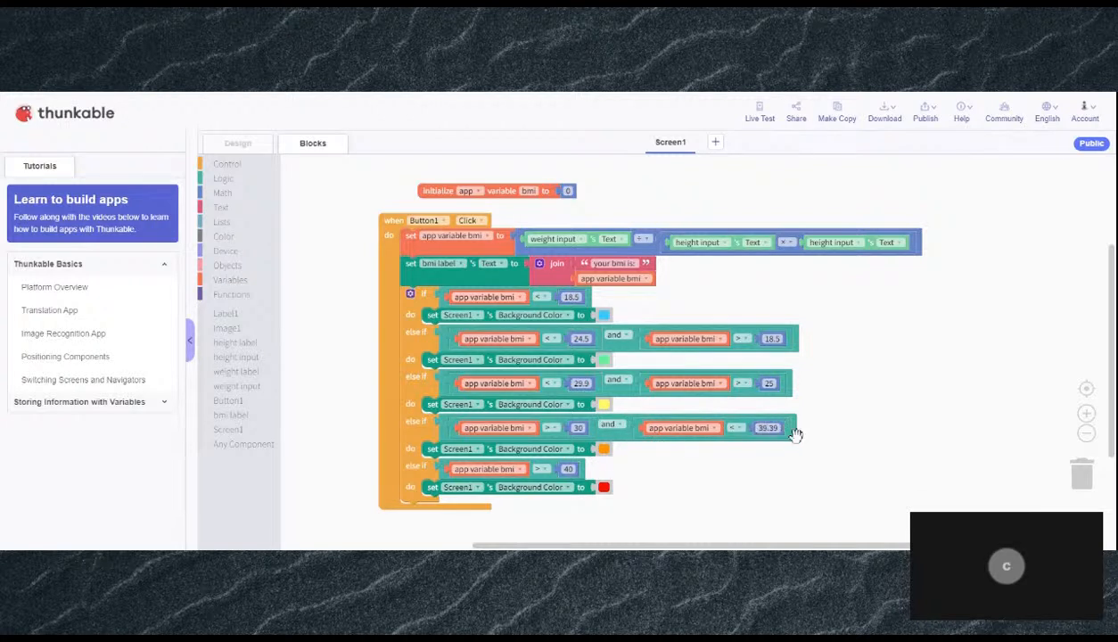
mouse_move(810, 460)
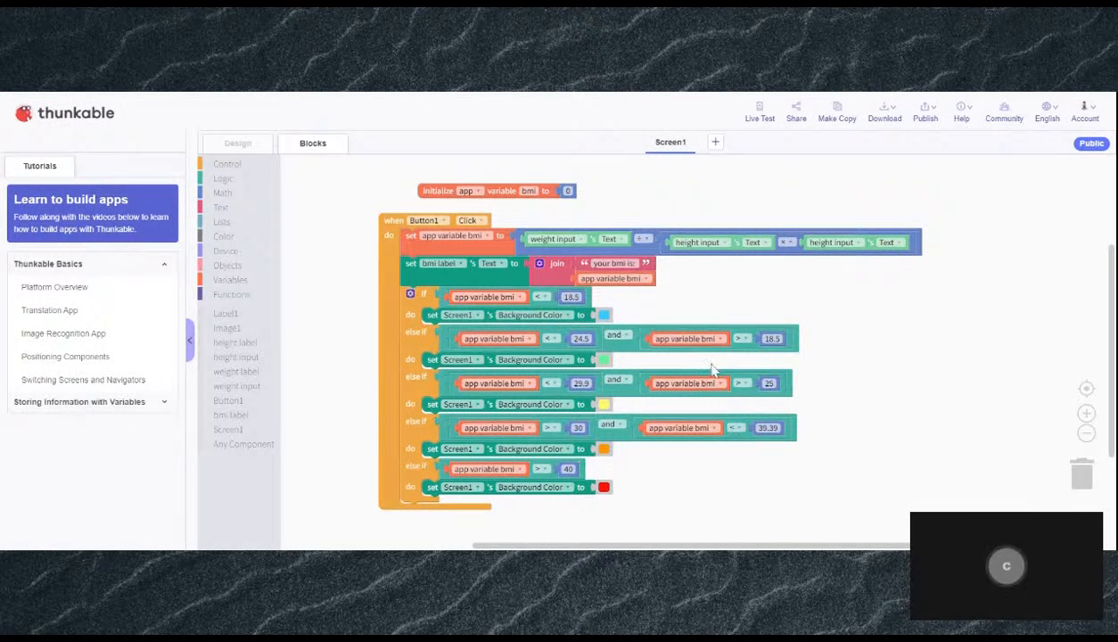
mouse_move(706, 369)
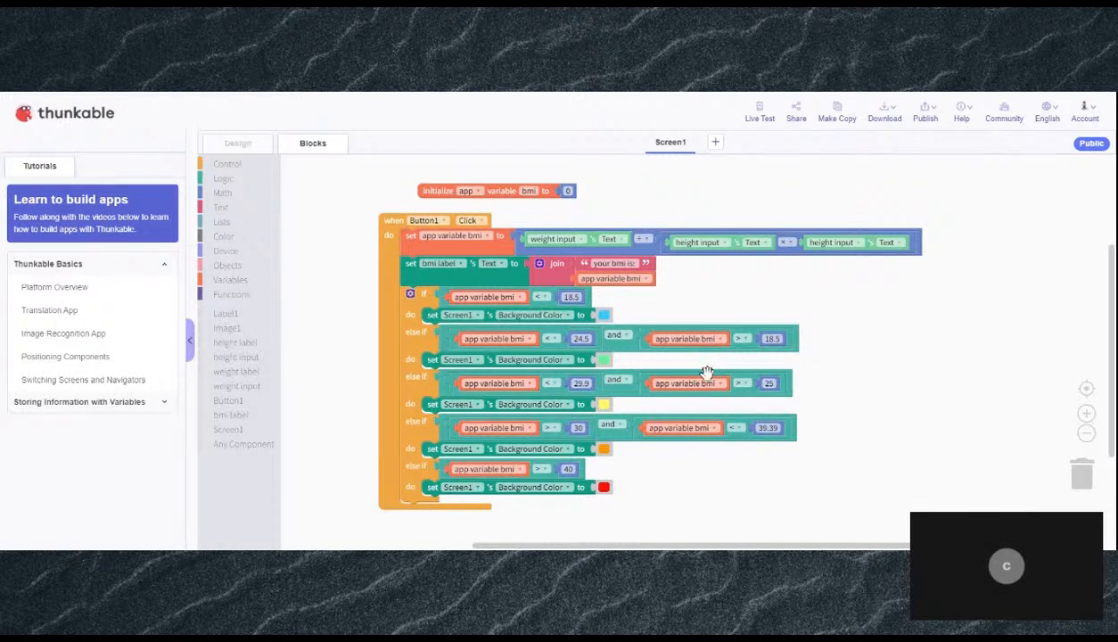
mouse_move(597, 363)
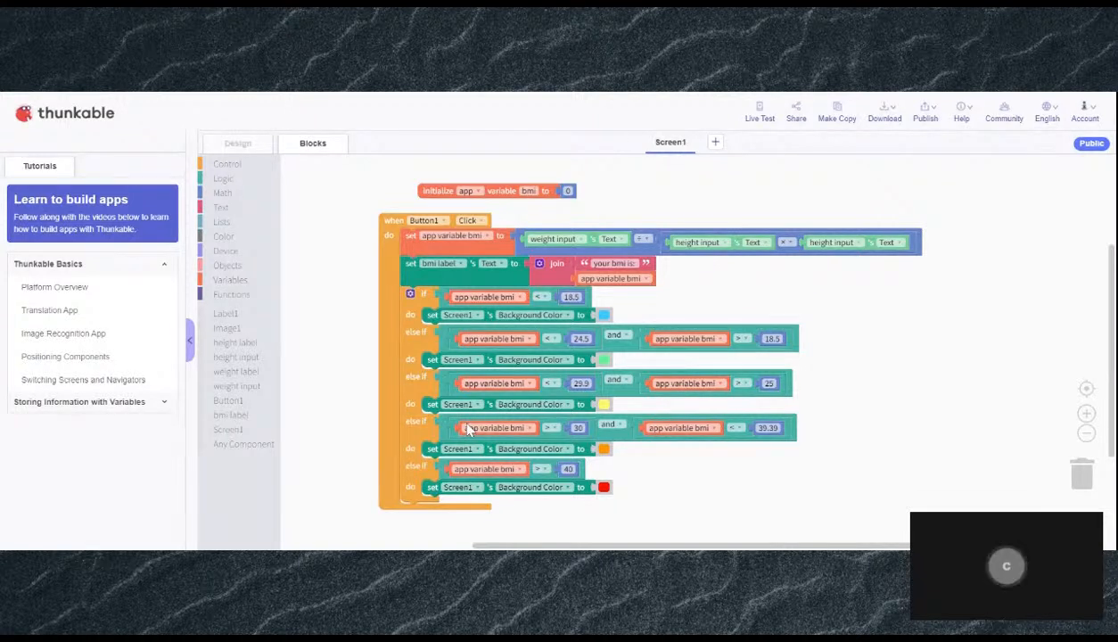
mouse_move(500, 428)
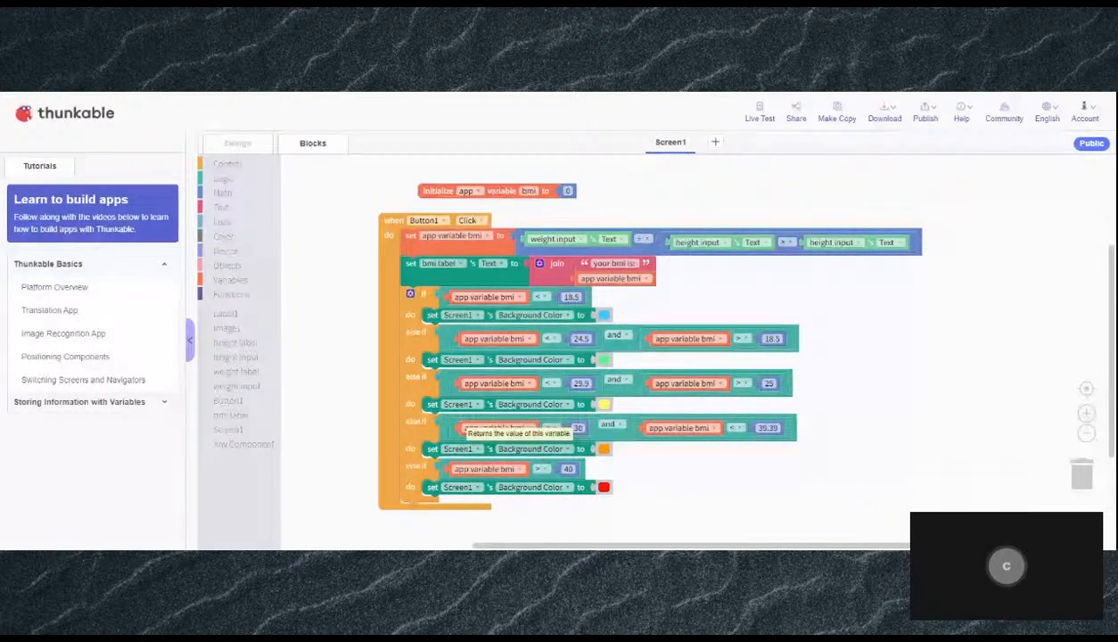
mouse_move(656, 499)
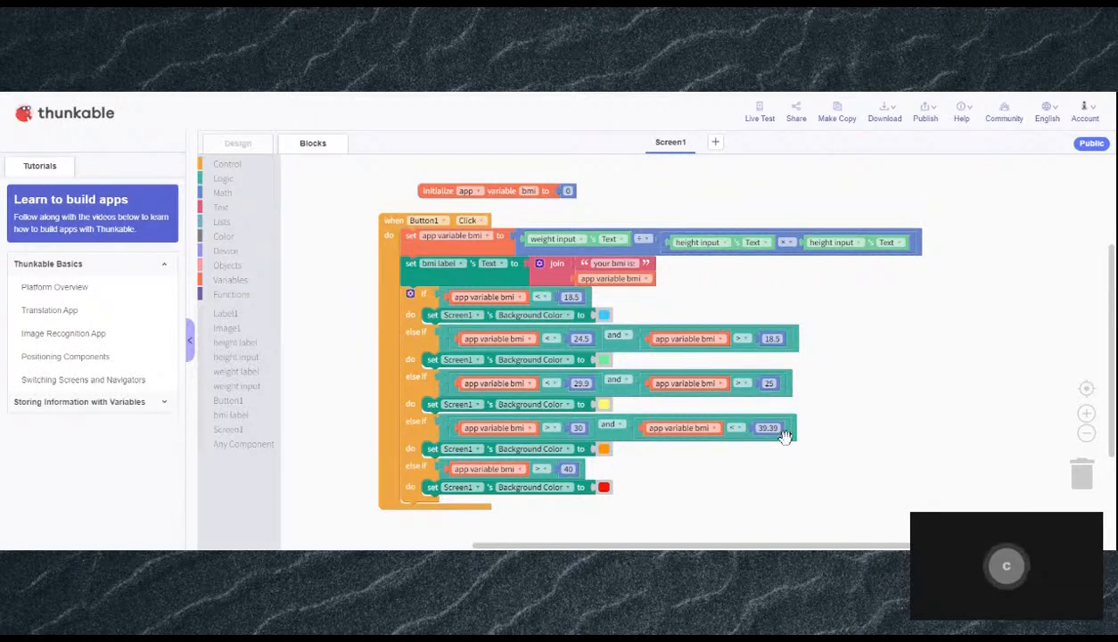
mouse_move(799, 528)
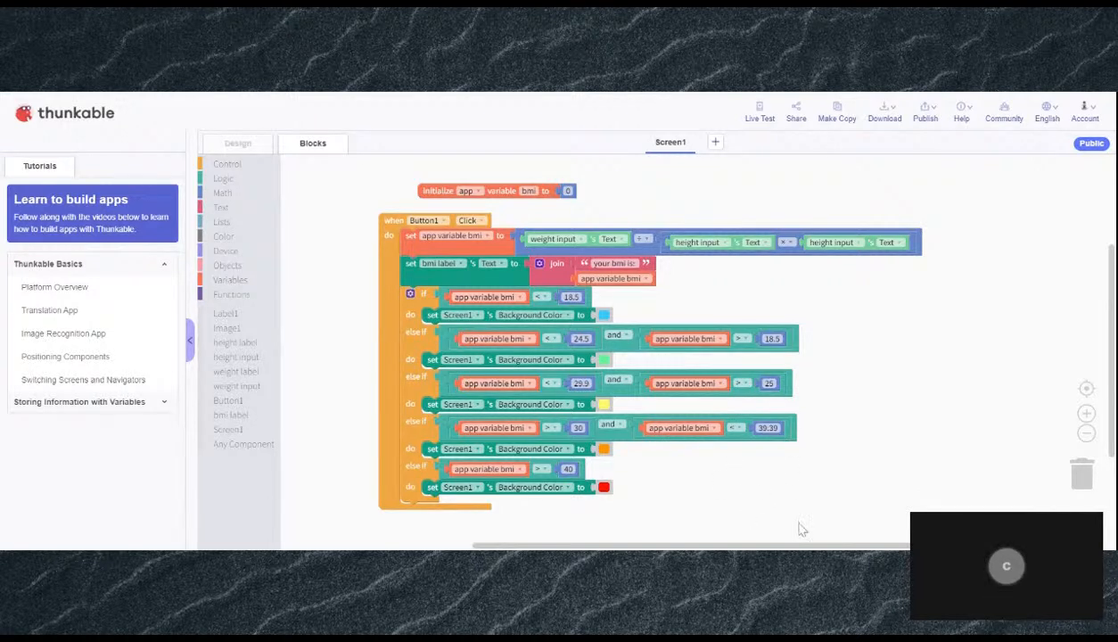
mouse_move(771, 408)
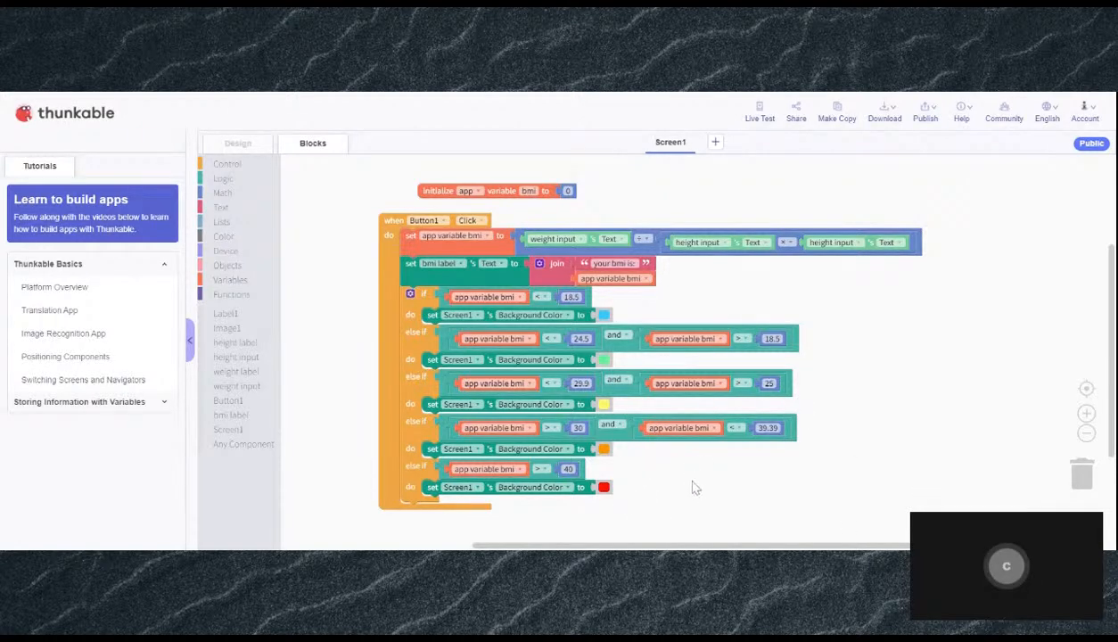
mouse_move(663, 468)
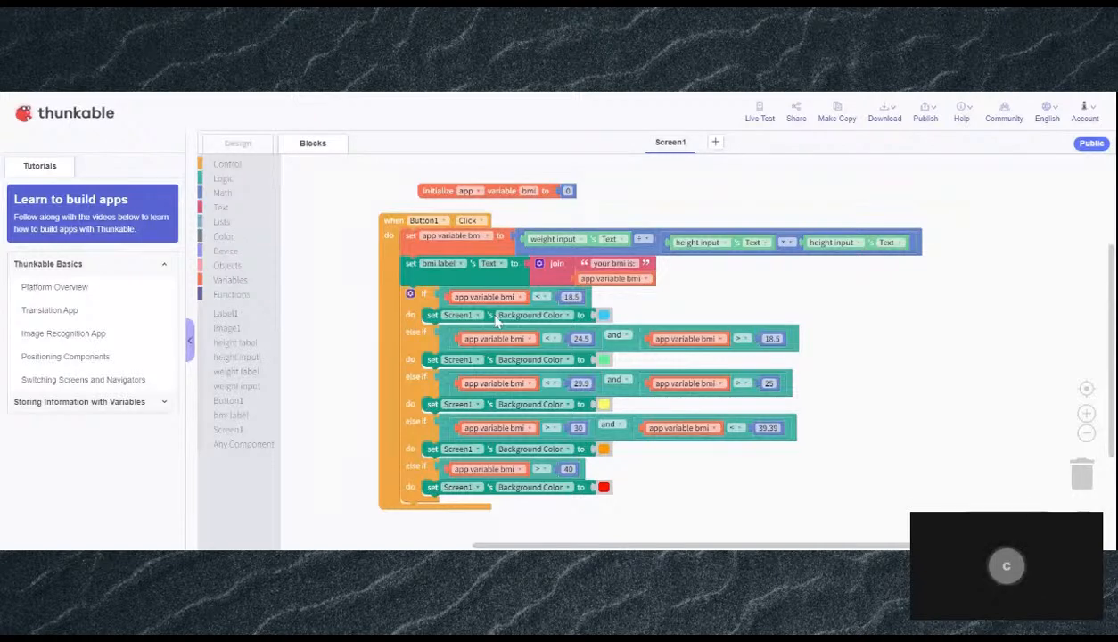
- Launch a live preview showing the image, height and weight fields and submit button
left_click(237, 142)
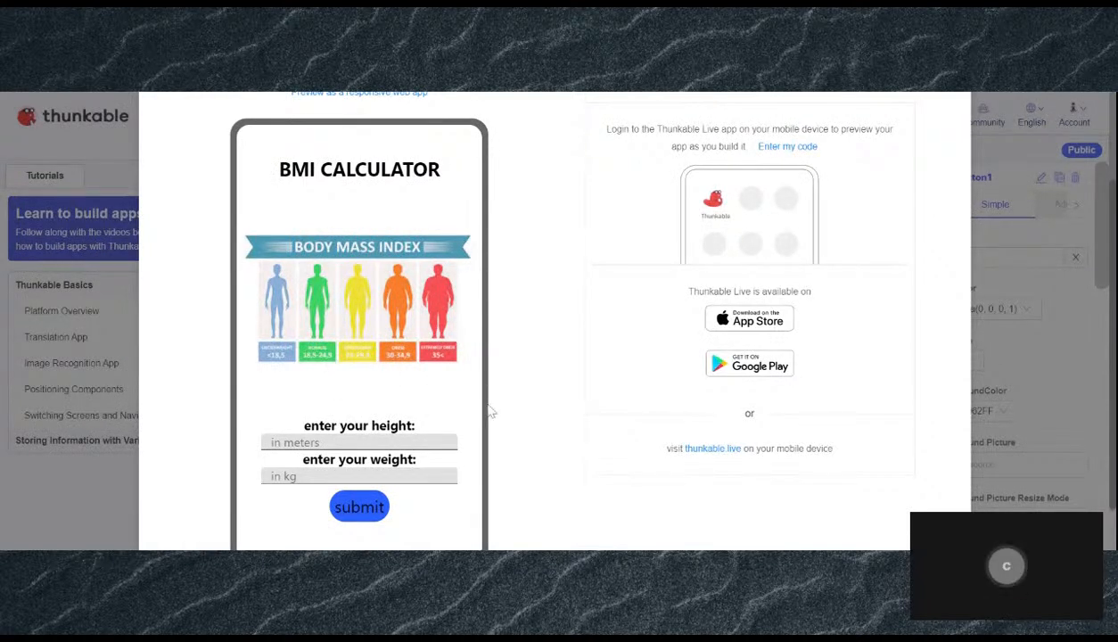
mouse_move(453, 396)
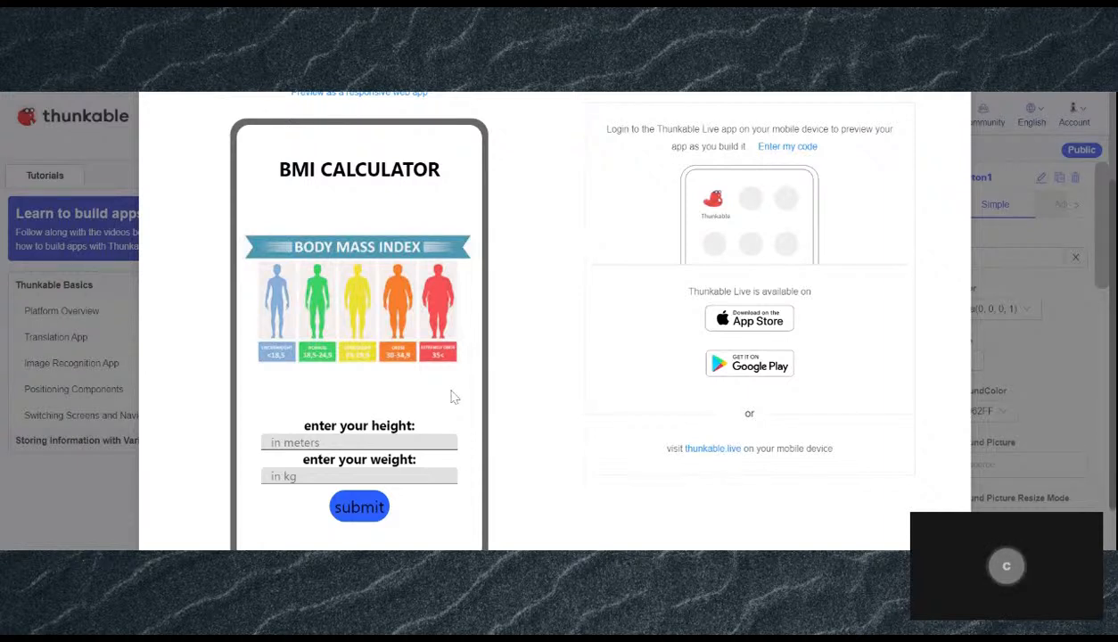
mouse_move(547, 382)
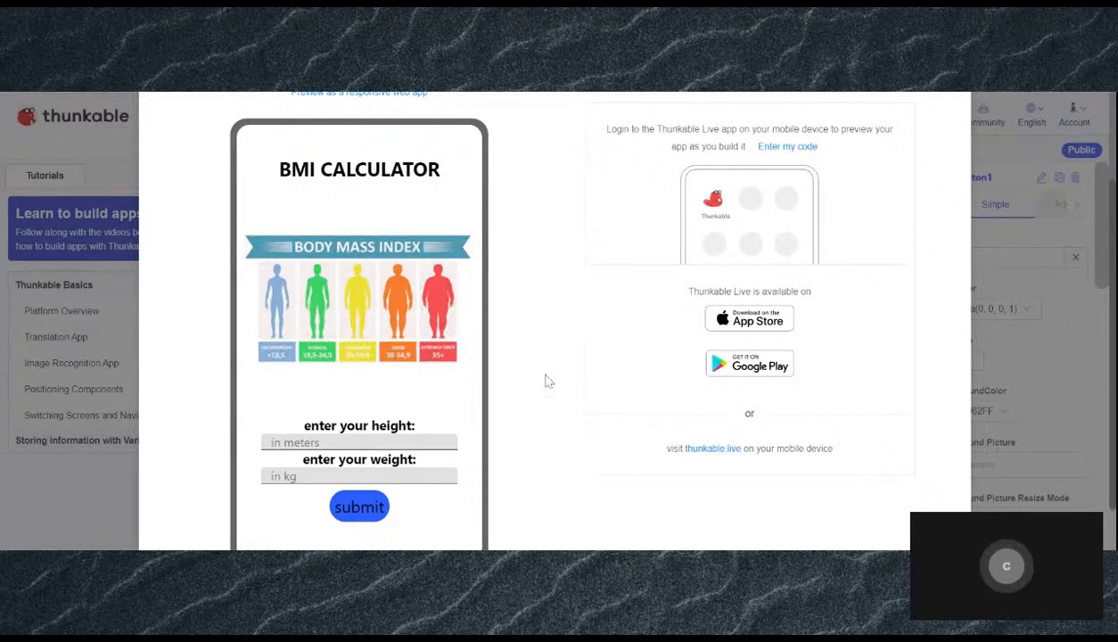